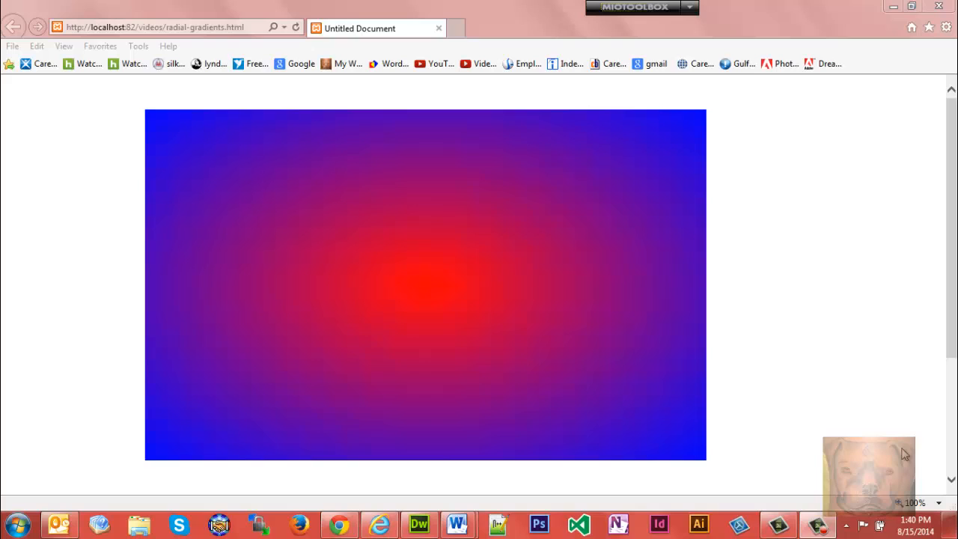
mouse_move(943, 305)
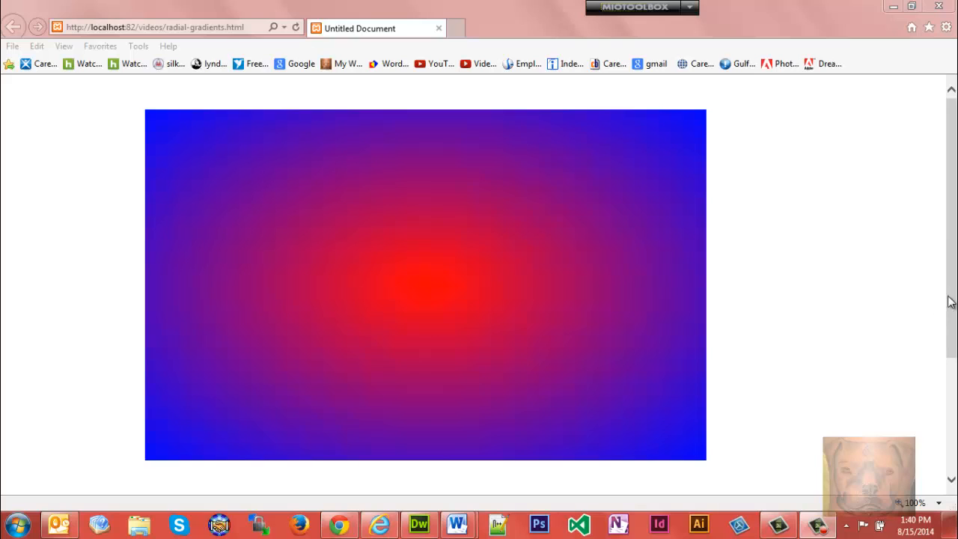
mouse_move(410, 355)
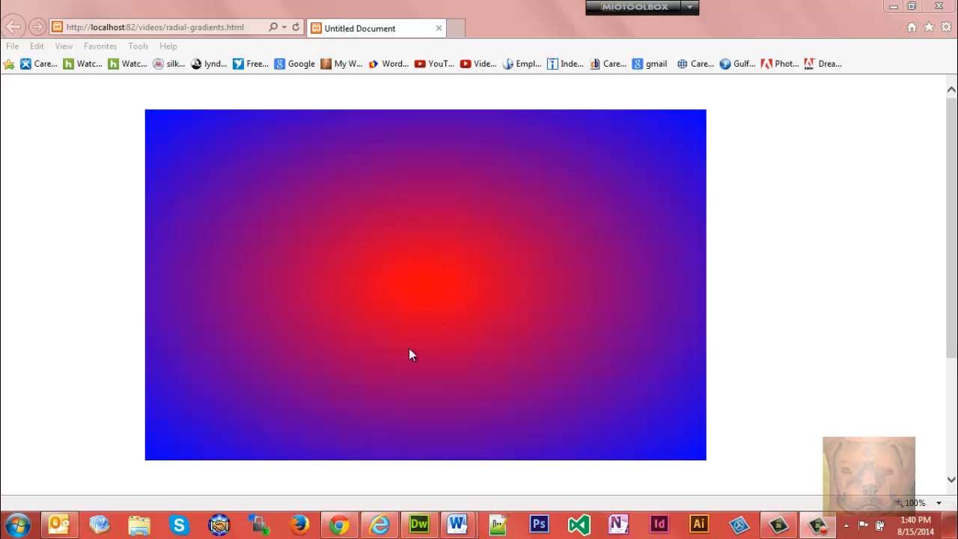
mouse_move(599, 232)
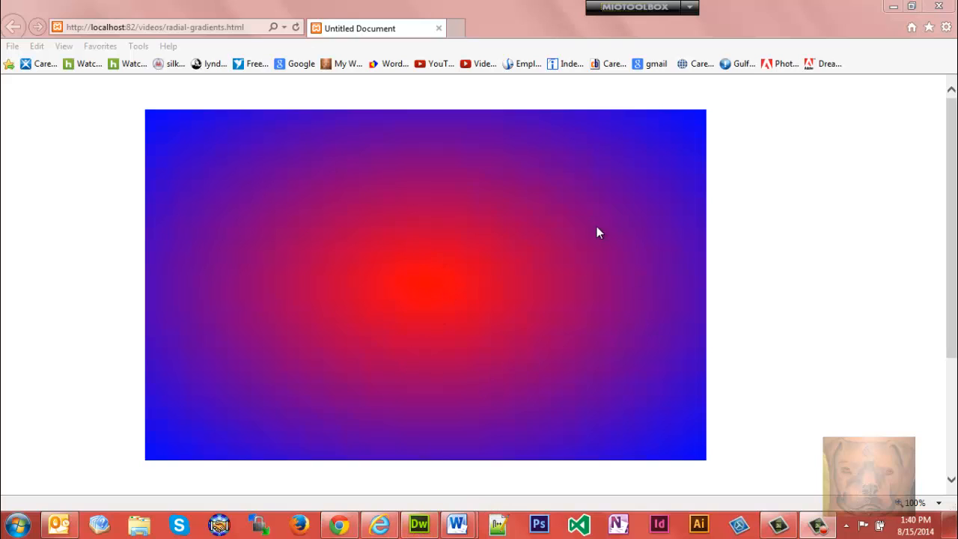
mouse_move(242, 214)
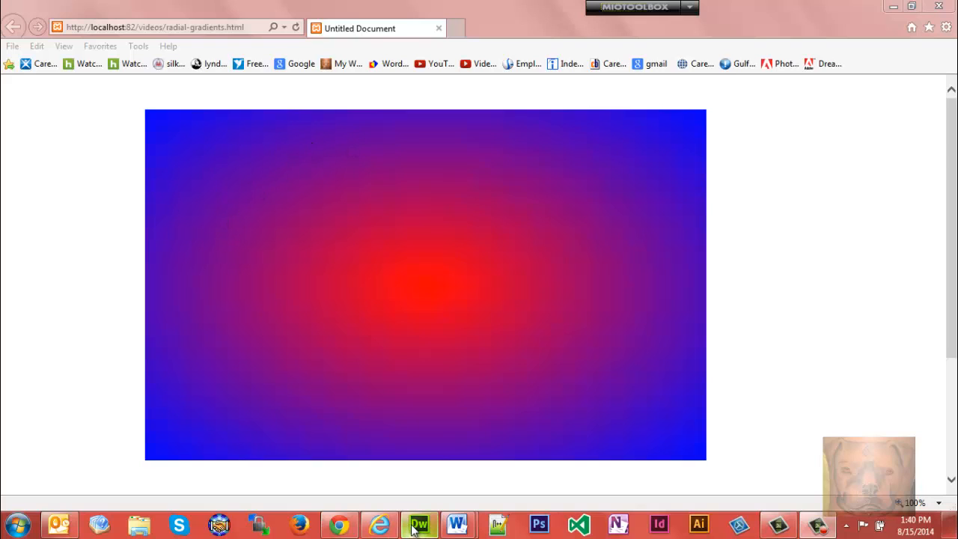
Change #box width to 500px so the red-to-blue radial gradient previews square in IE.
click(419, 524)
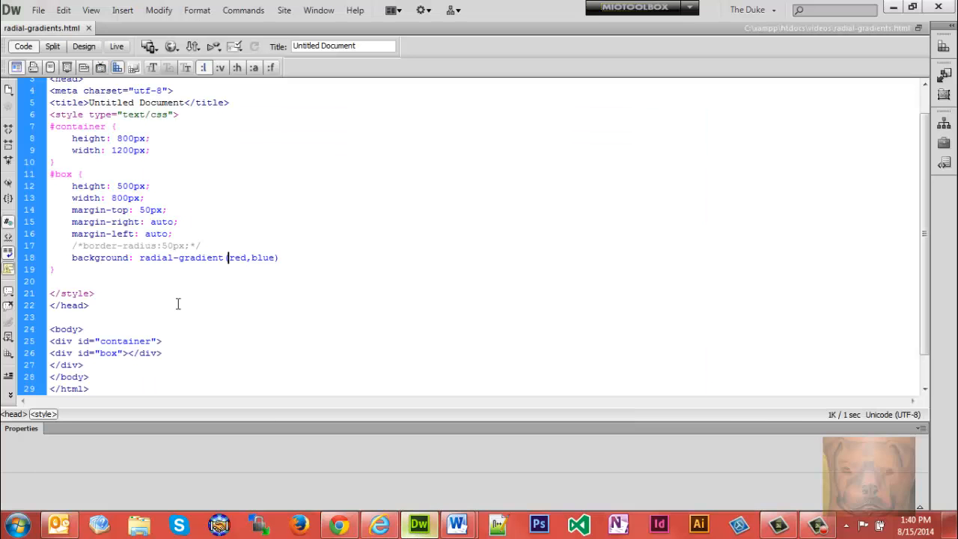
double_click(120, 198)
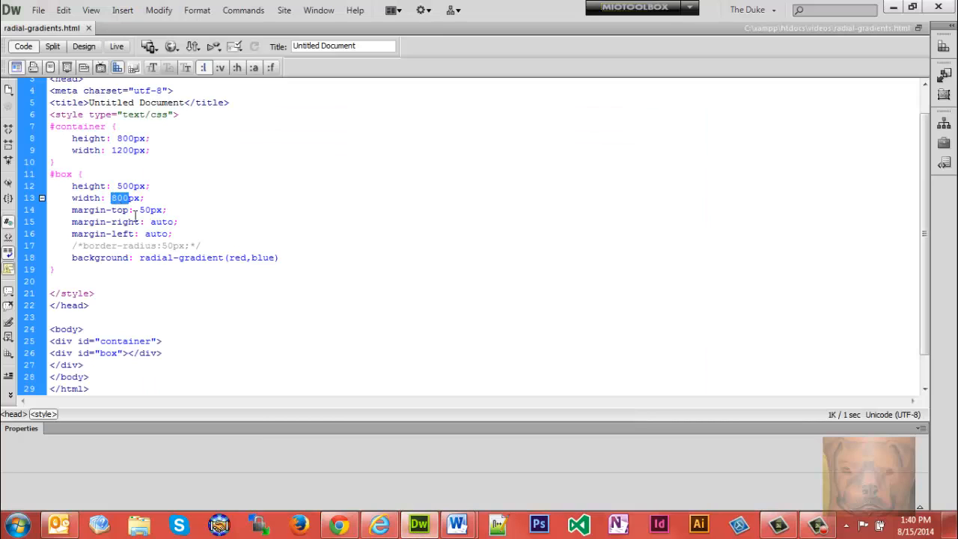
text(500)
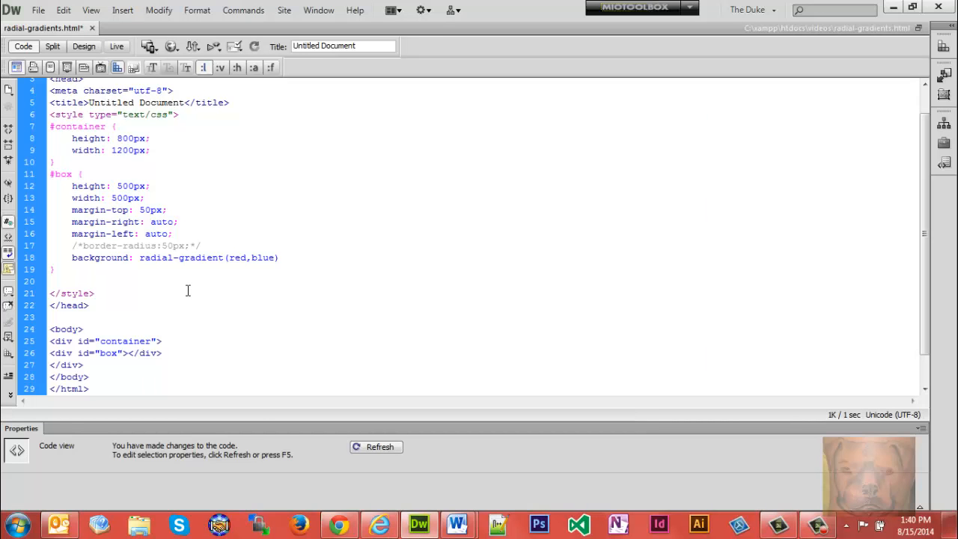
click(375, 524)
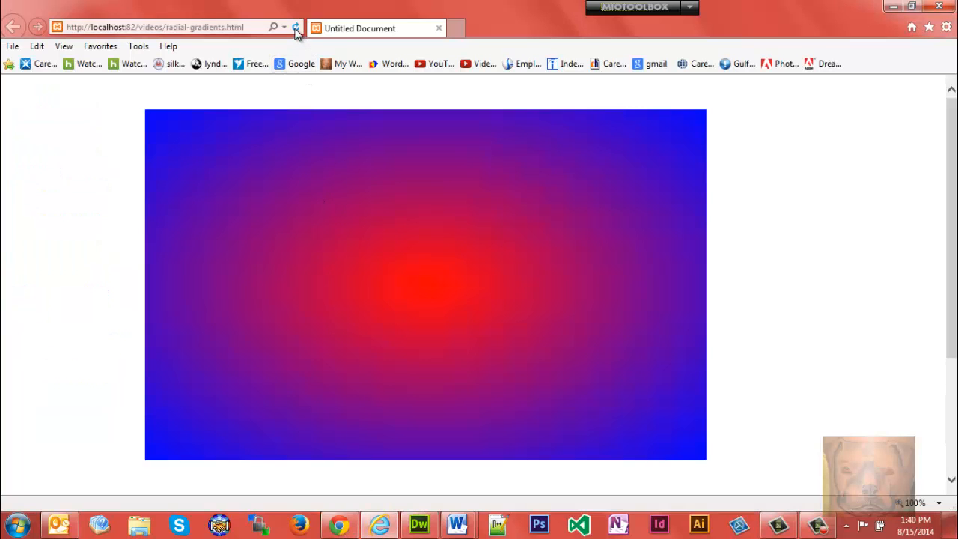
click(296, 27)
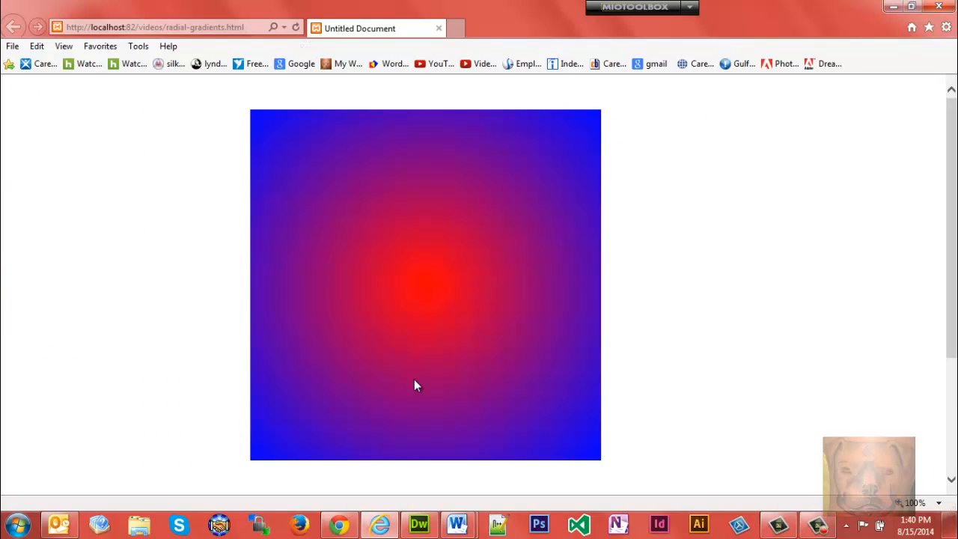
click(419, 524)
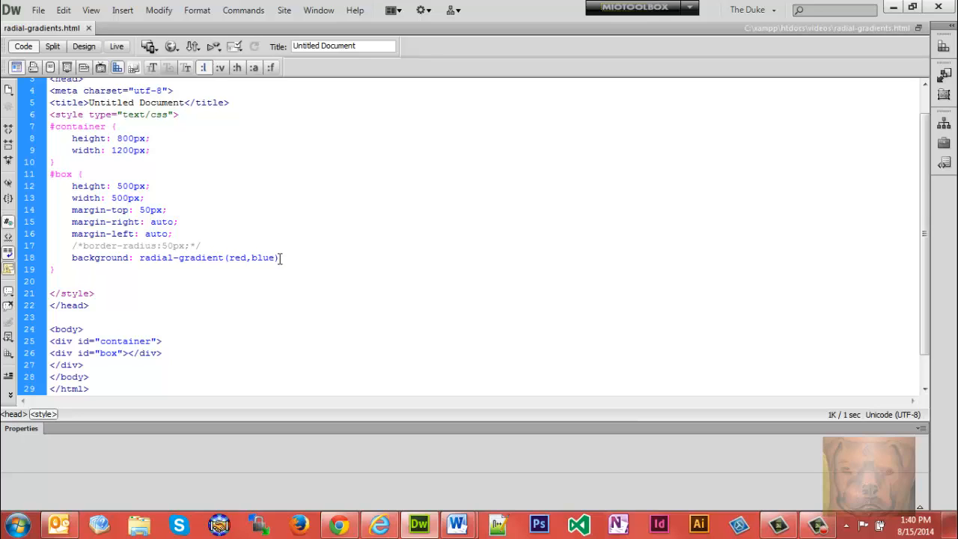
mouse_move(454, 521)
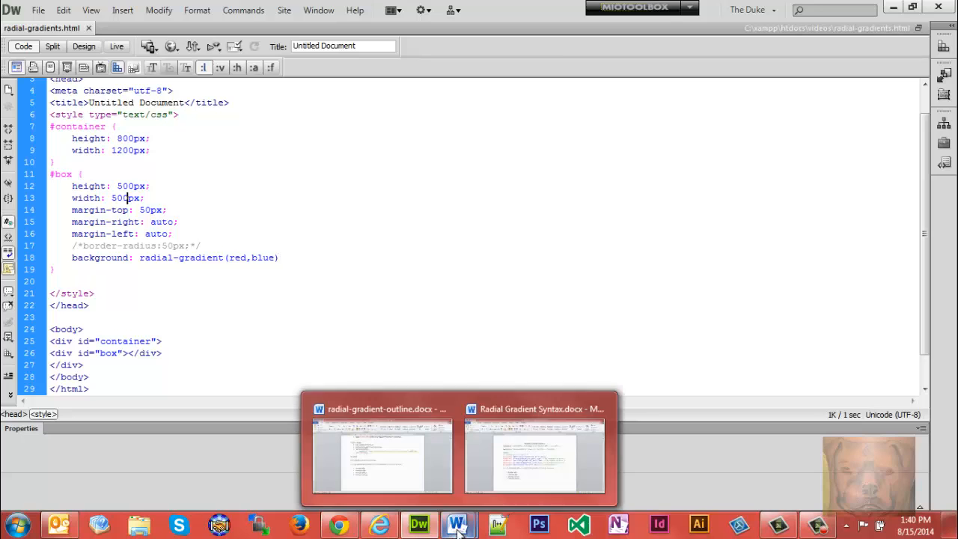
Consult the Radial Gradient Syntax.docx notes, selecting the -webkit and -moz prefixed lines.
click(535, 453)
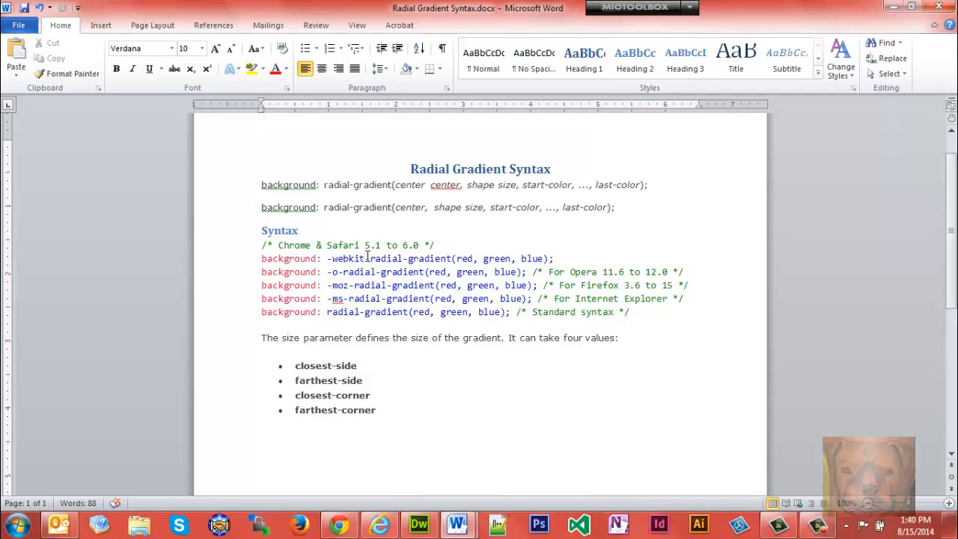
double_click(350, 258)
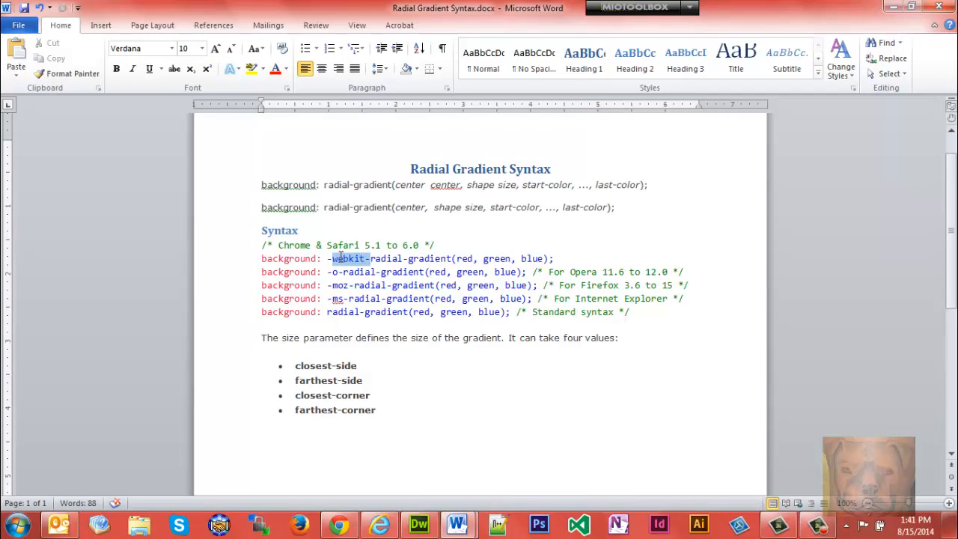
click(137, 48)
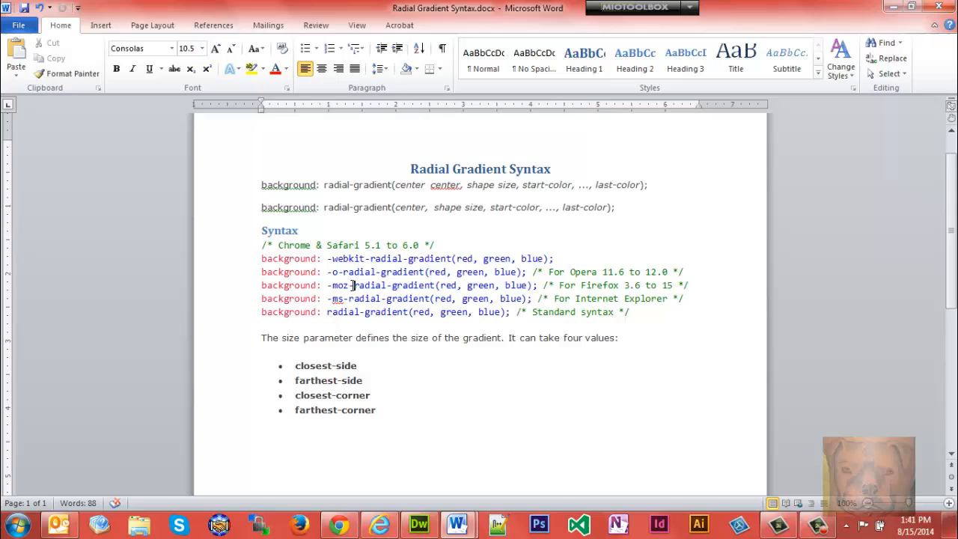
double_click(336, 284)
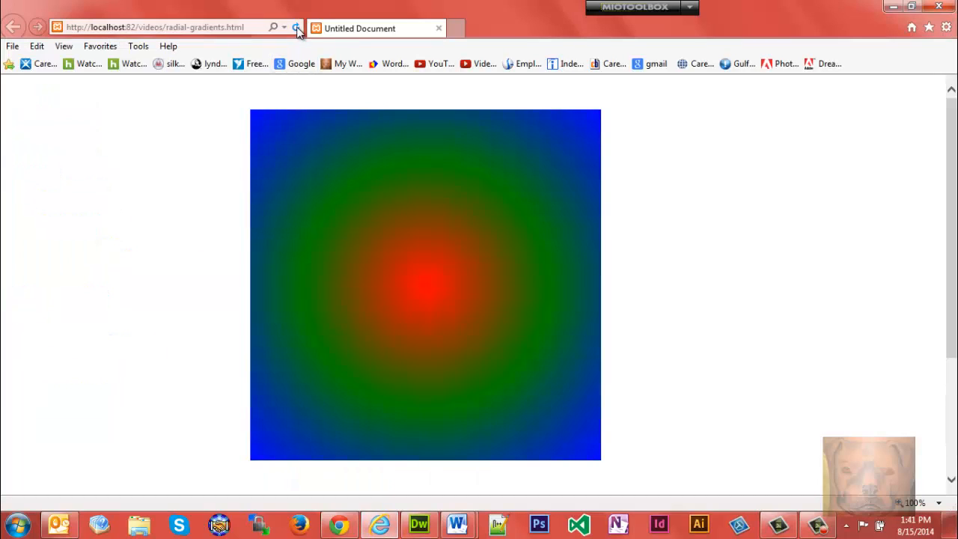
Use the -ms-radial-gradient red, green, blue line with width back at 800px and refresh IE.
click(297, 27)
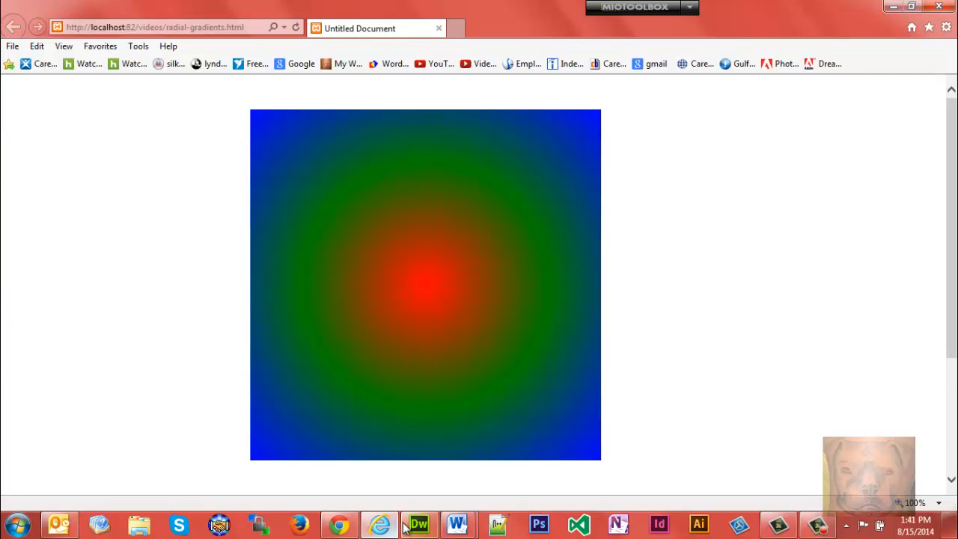
click(419, 524)
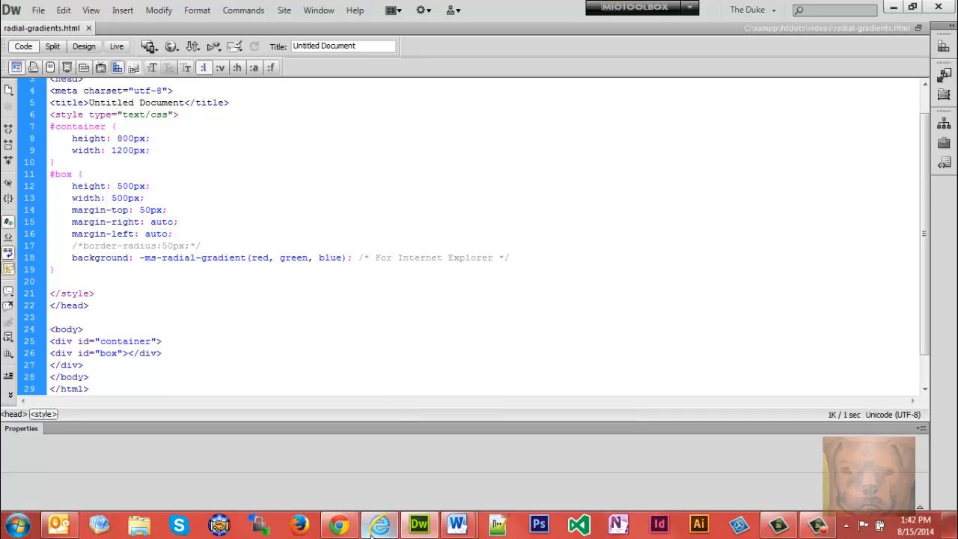
click(341, 257)
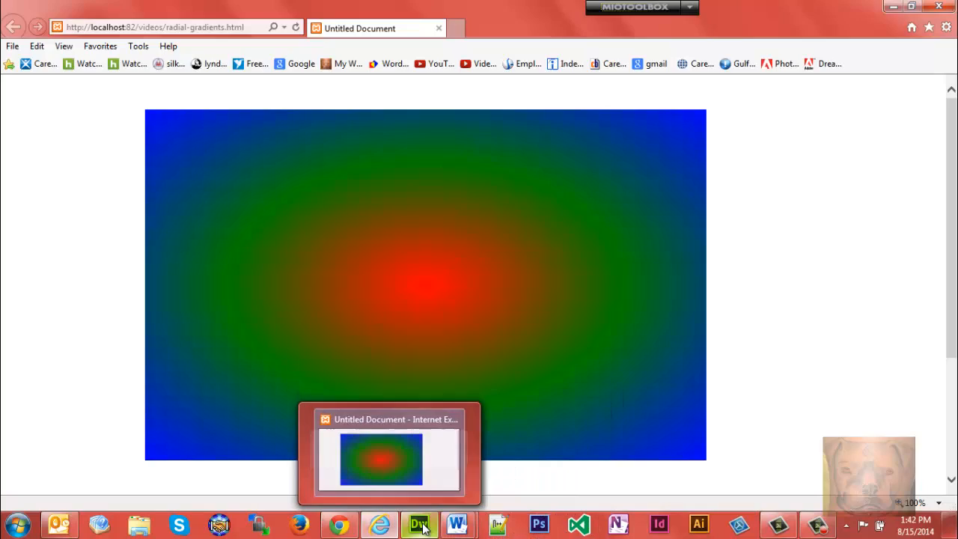
Add circle, before red in -ms-radial-gradient and refresh IE to see round rings.
click(419, 524)
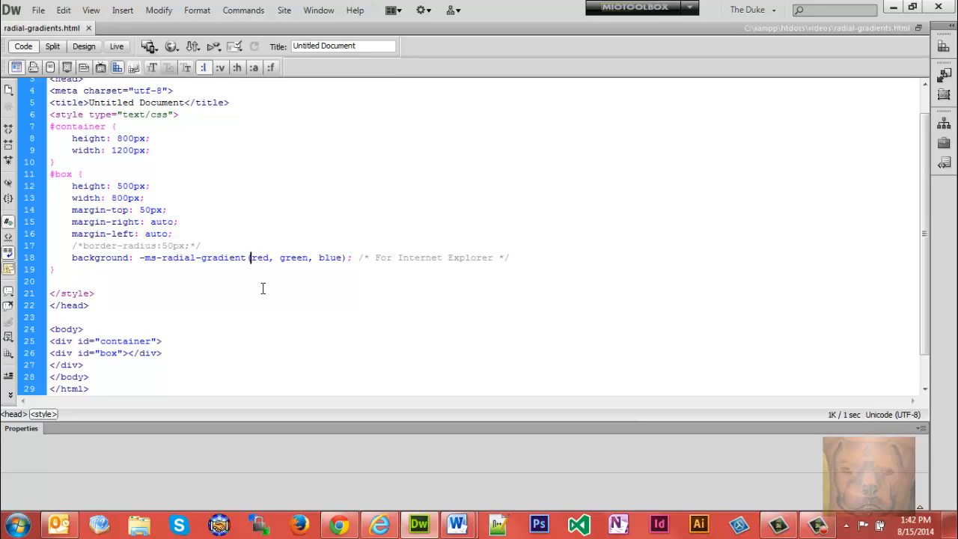
text(circ)
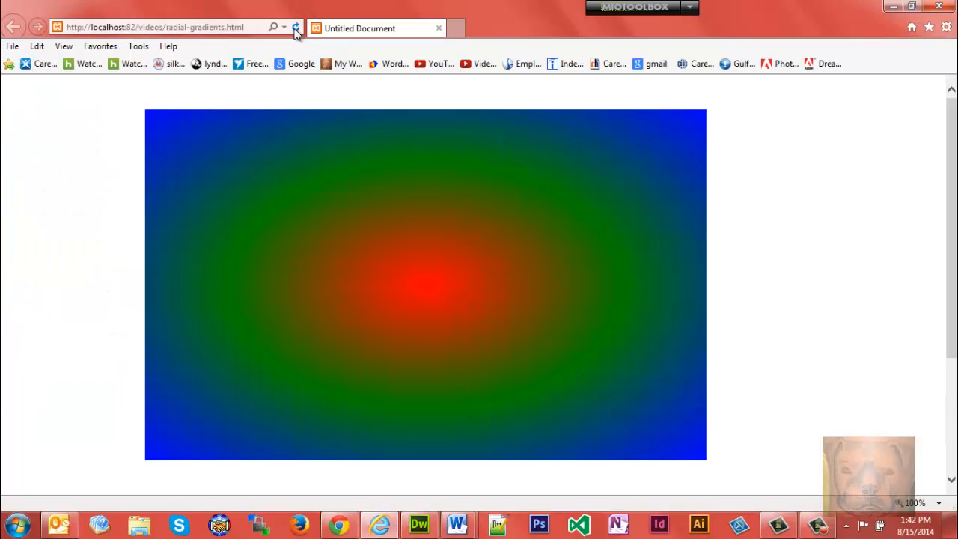
click(293, 27)
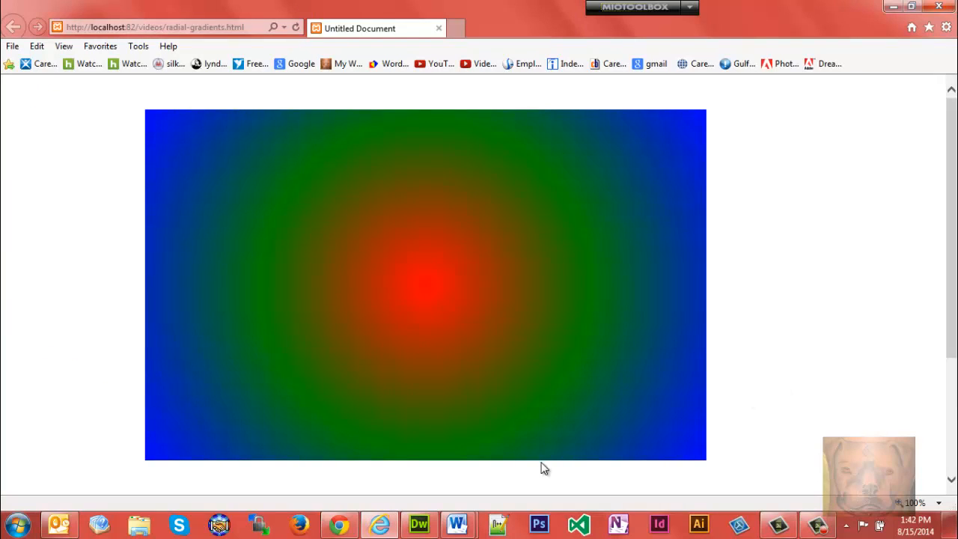
mouse_move(482, 263)
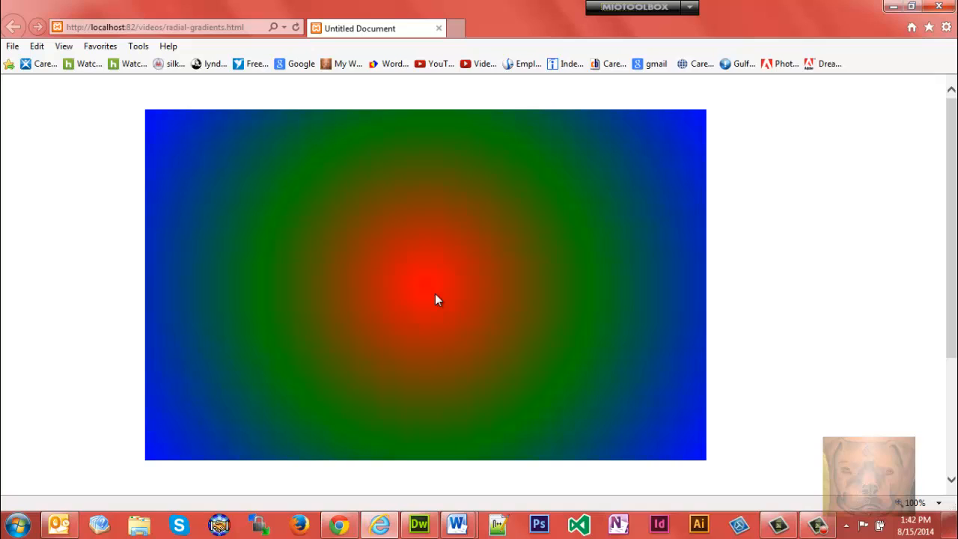
mouse_move(428, 231)
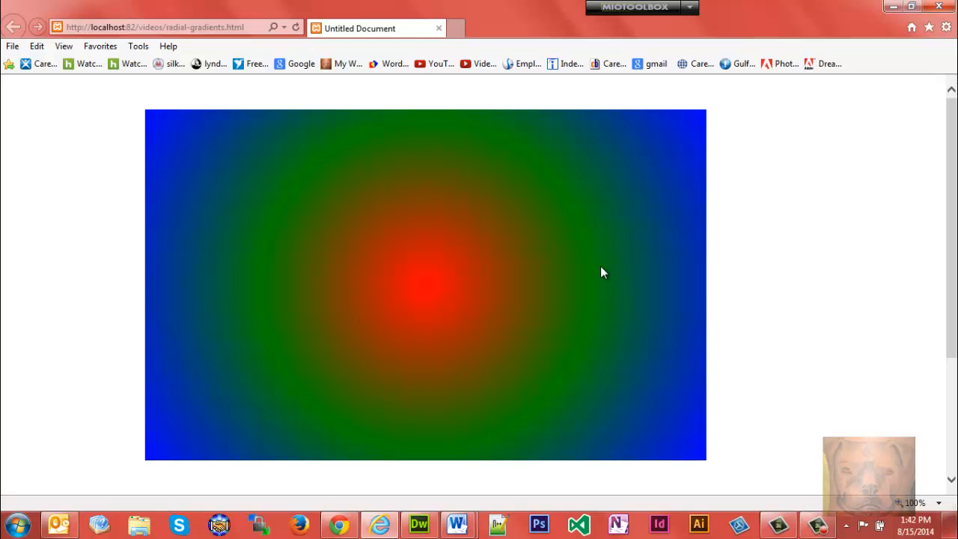
mouse_move(430, 292)
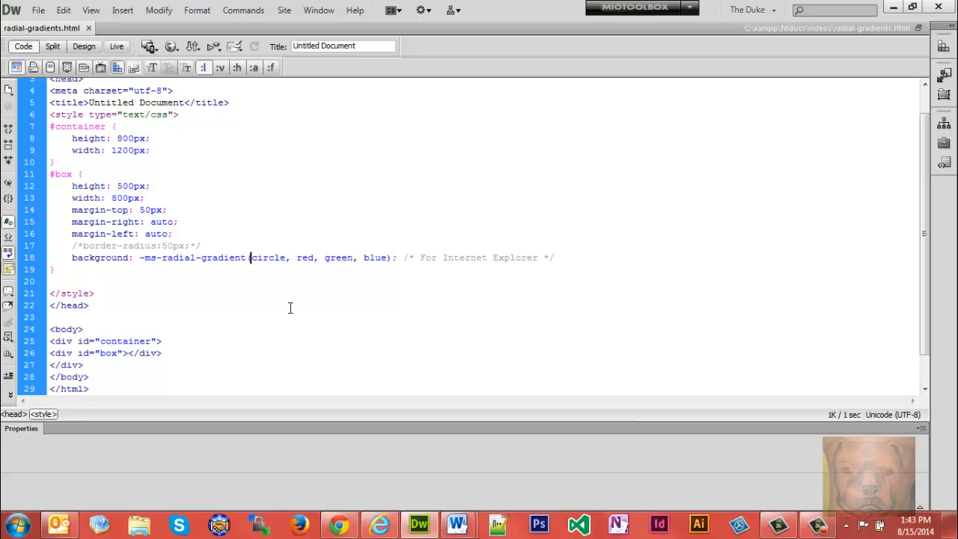
Add percentage position values (70%) before circle, checking the Word syntax notes.
text(70)
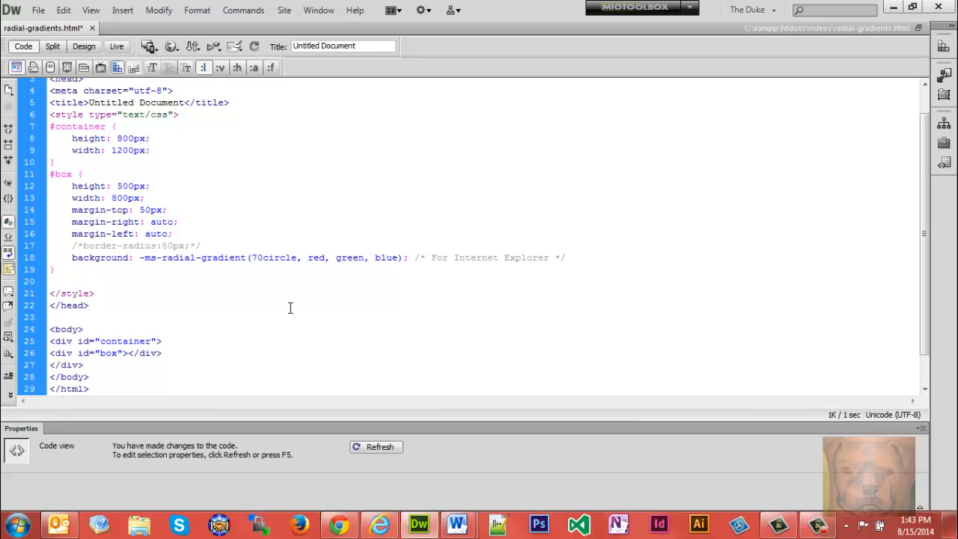
text(%,)
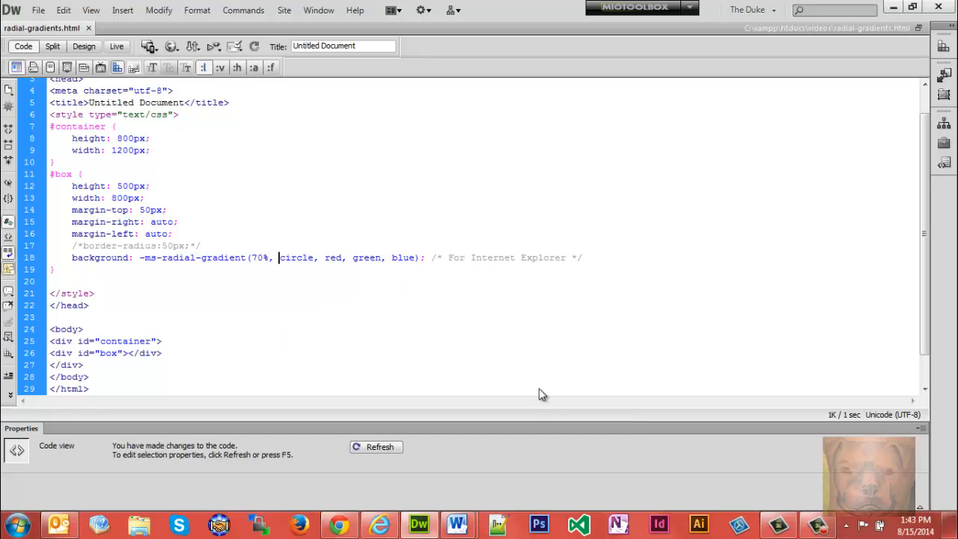
mouse_move(458, 524)
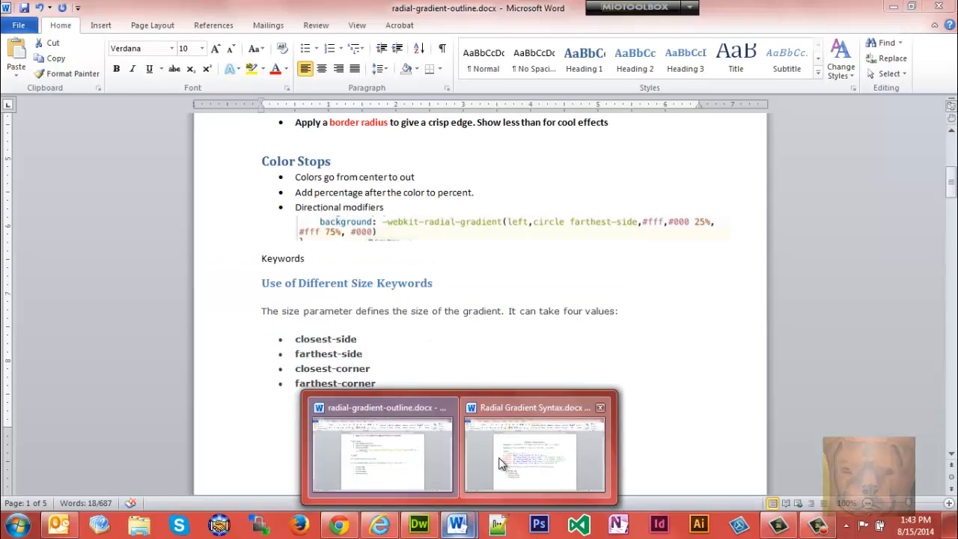
click(533, 452)
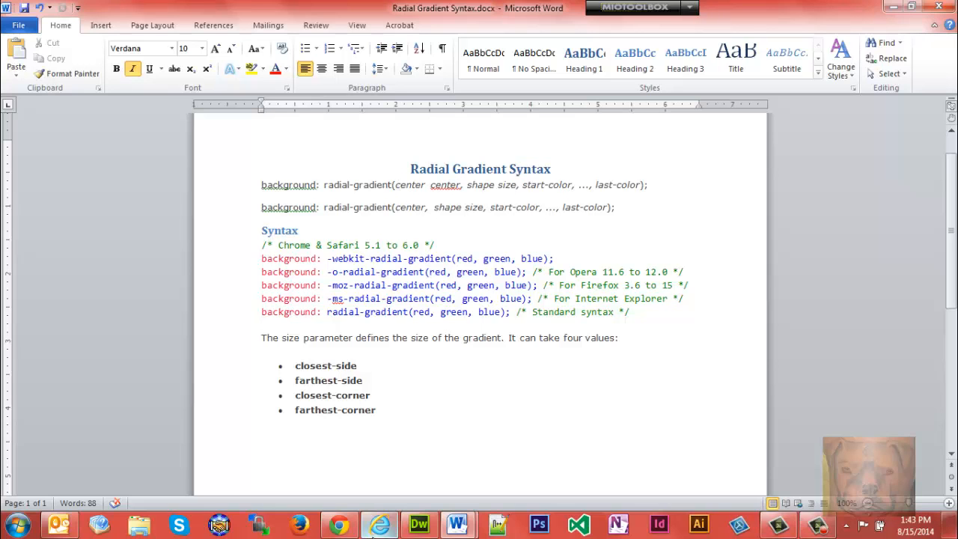
click(419, 525)
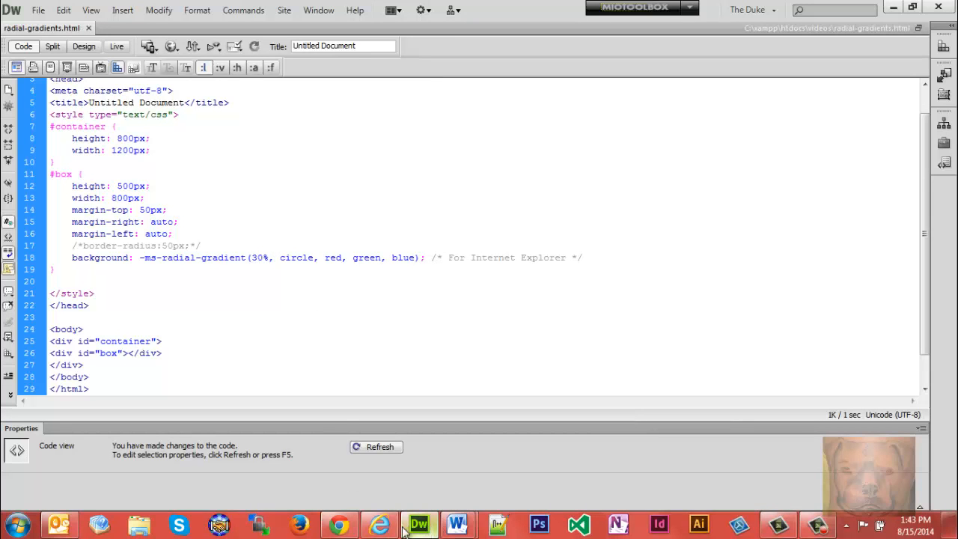
click(264, 258)
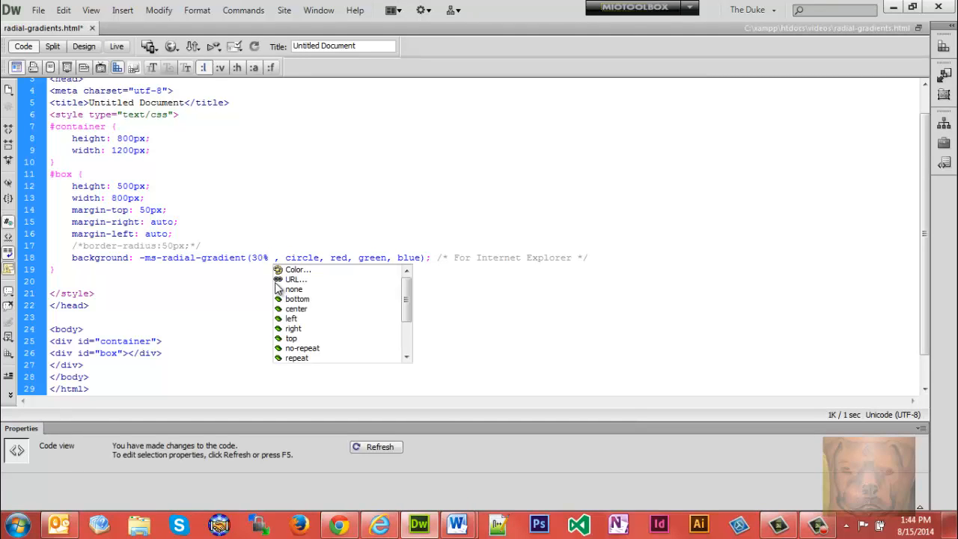
text(70%)
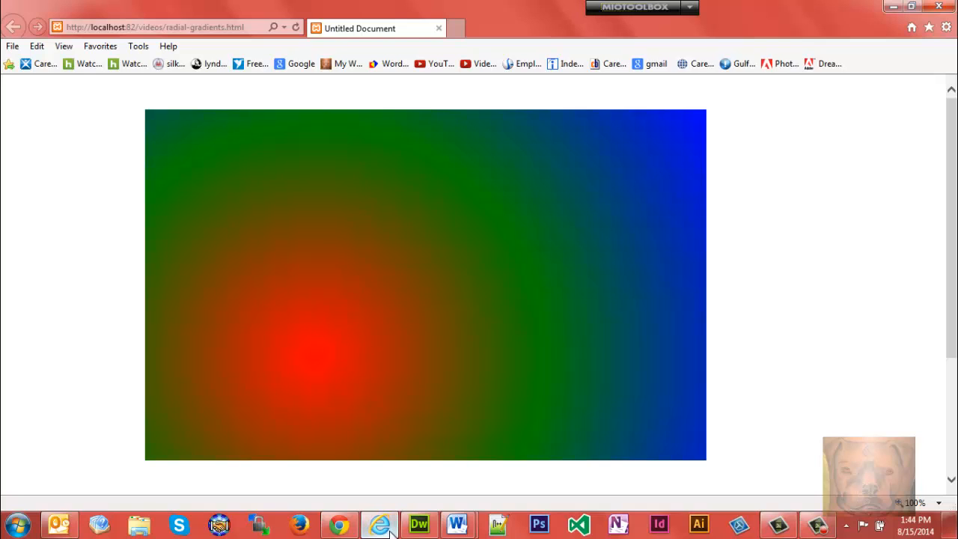
Change the gradient centre from 30% 70% to 30% 50% and refresh IE.
click(428, 524)
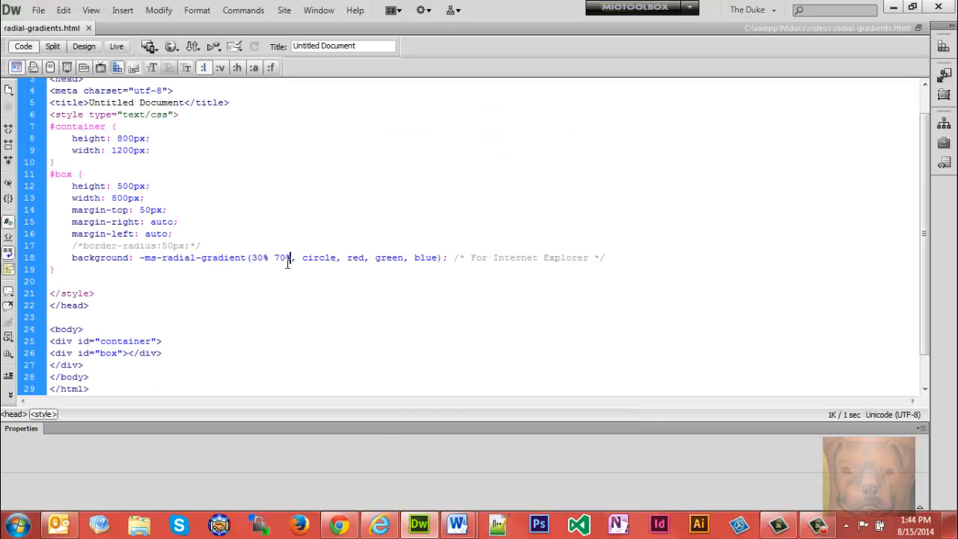
double_click(279, 258)
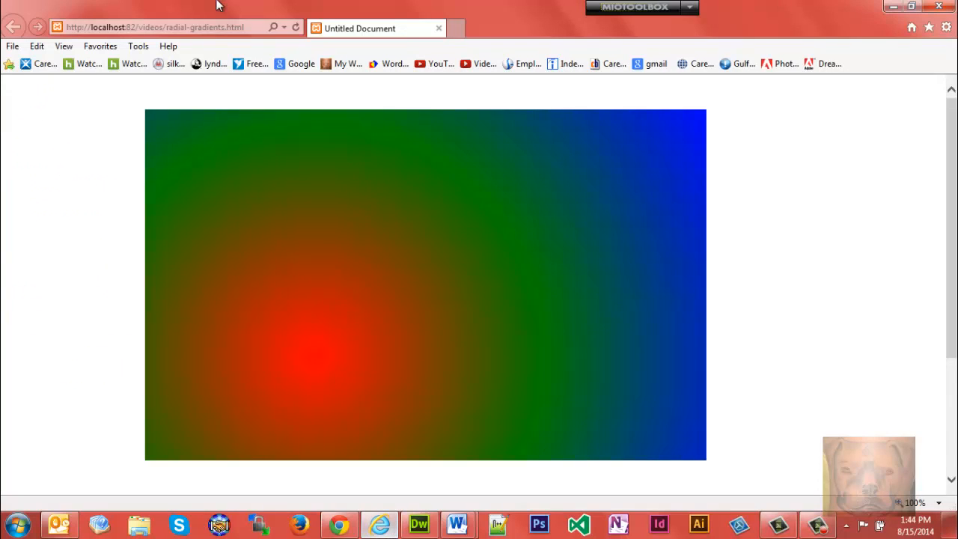
click(420, 524)
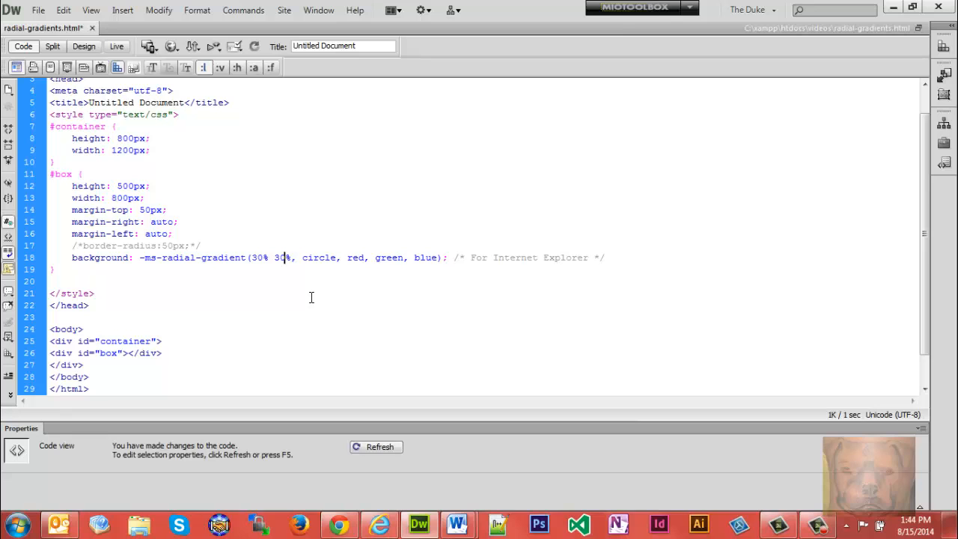
click(379, 524)
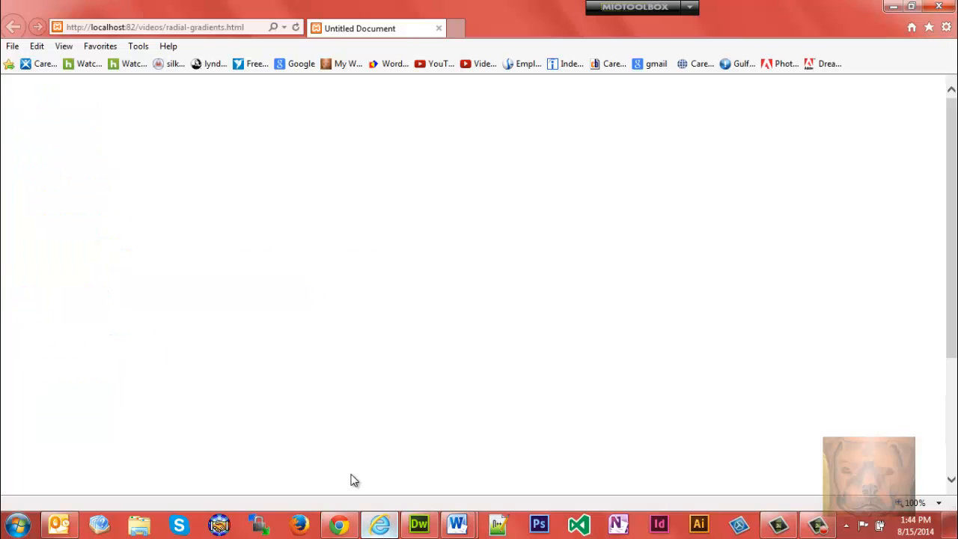
click(294, 27)
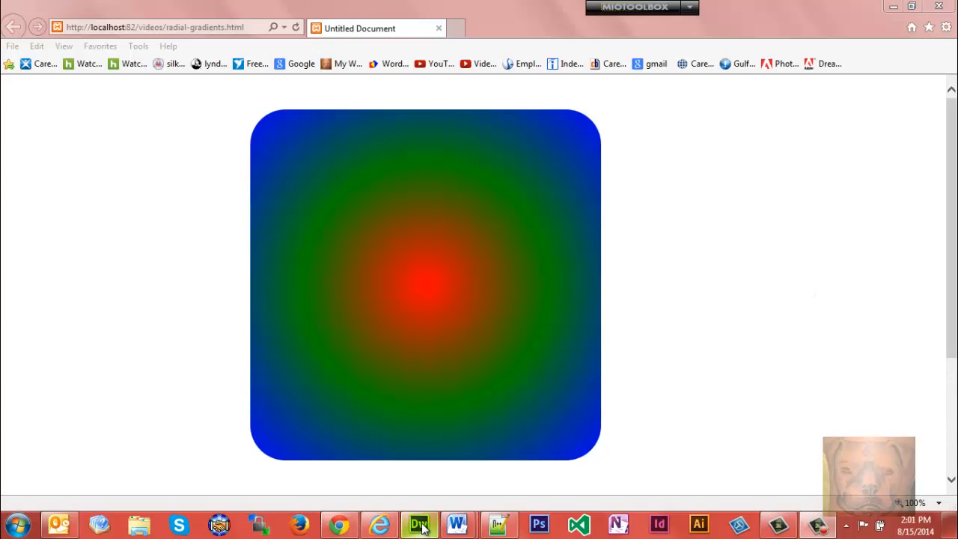
Set the gradient position to left and refresh IE to show the red centre at the left edge.
click(422, 524)
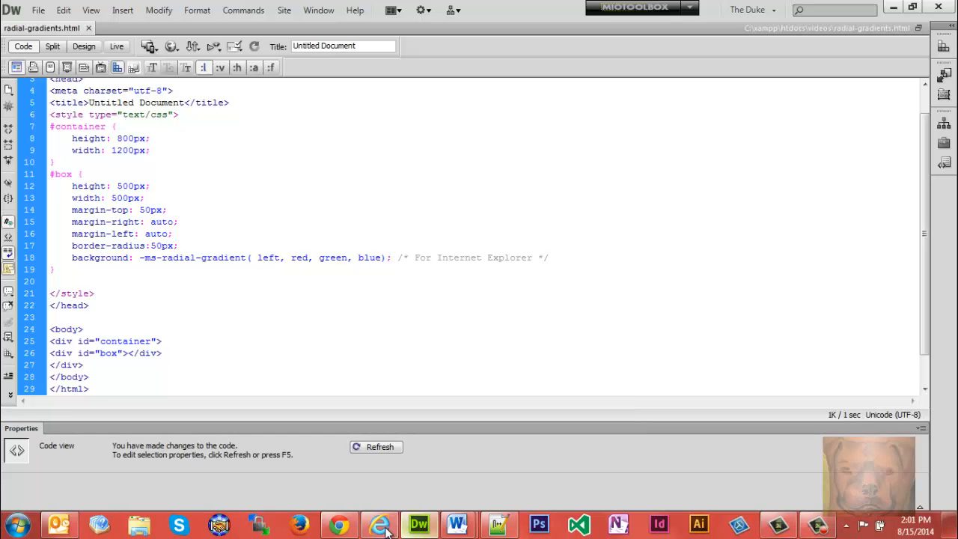
click(379, 524)
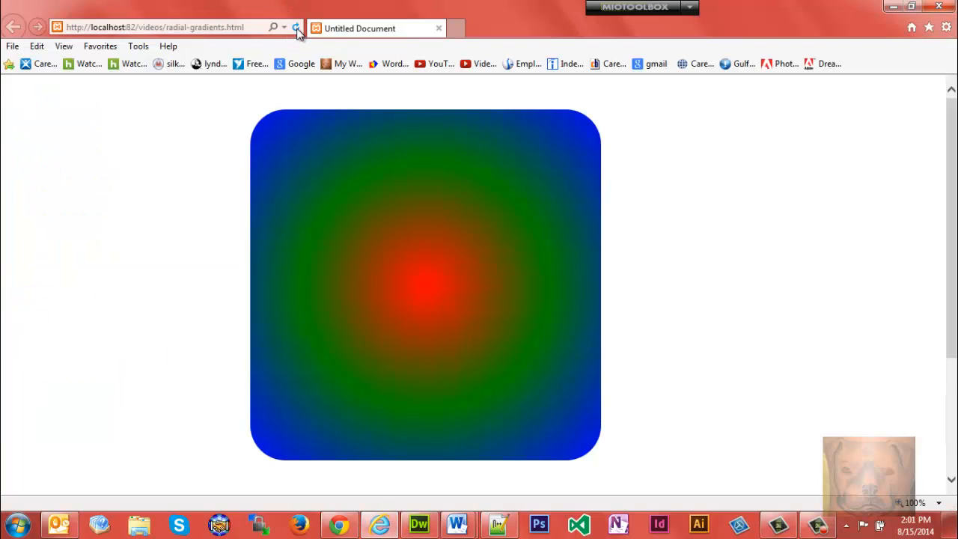
click(300, 27)
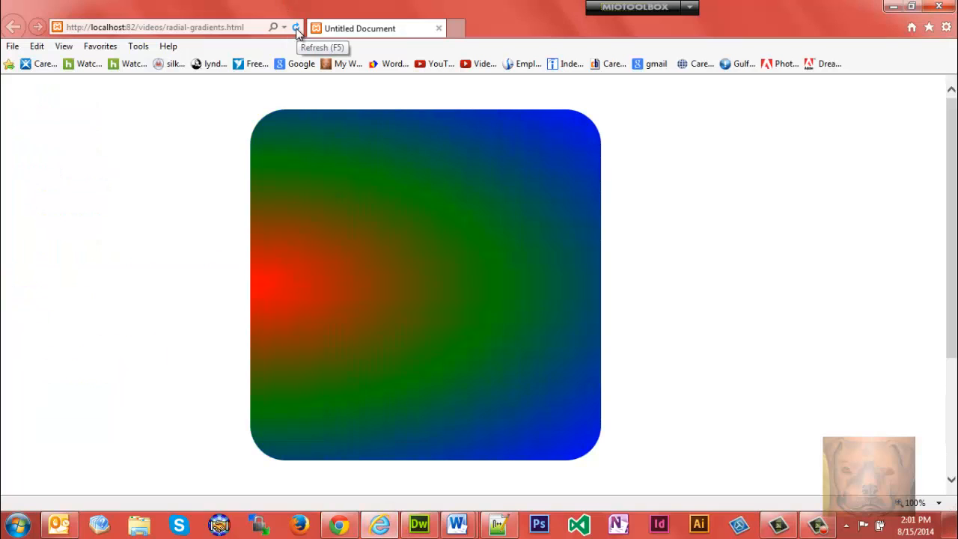
click(297, 27)
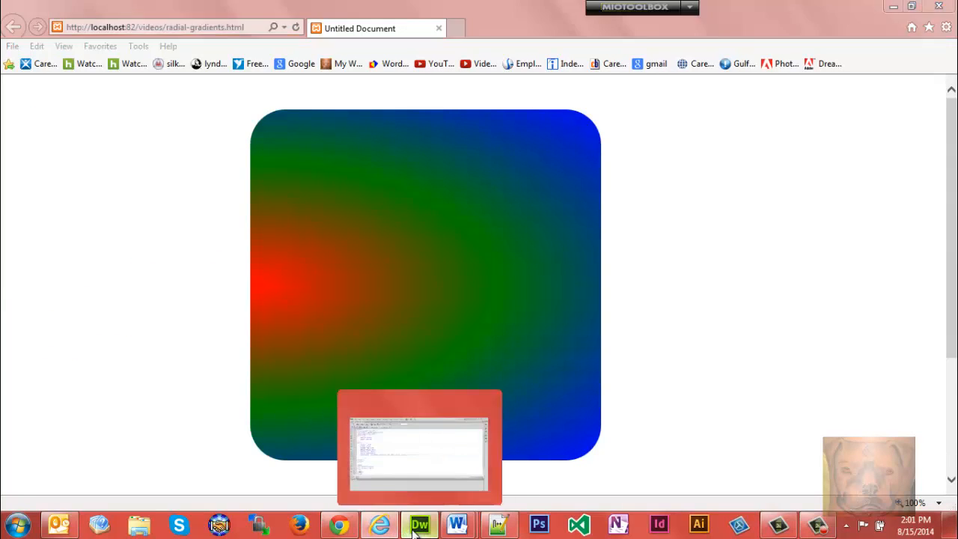
Try right, top and bottom as gradient positions, refreshing IE after each.
click(420, 524)
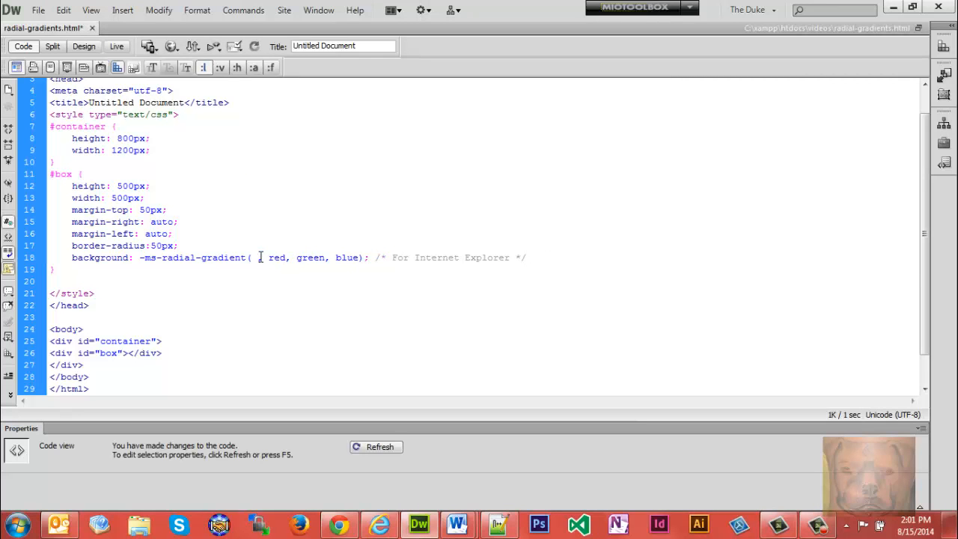
text(right,)
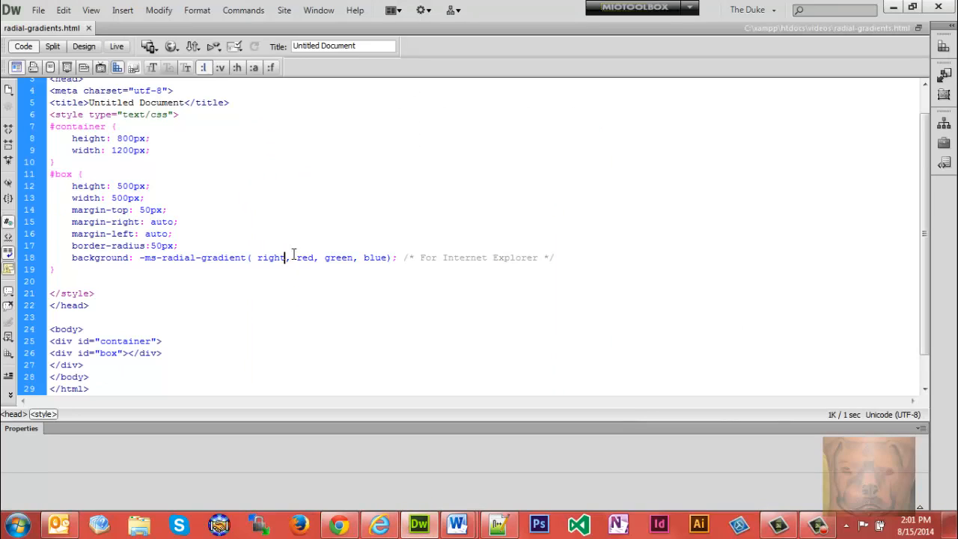
double_click(271, 257)
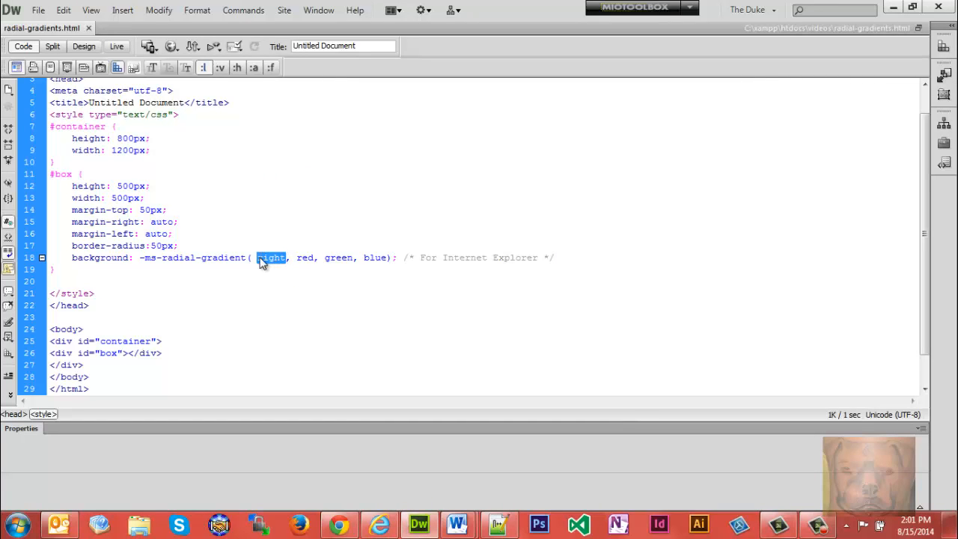
text(top)
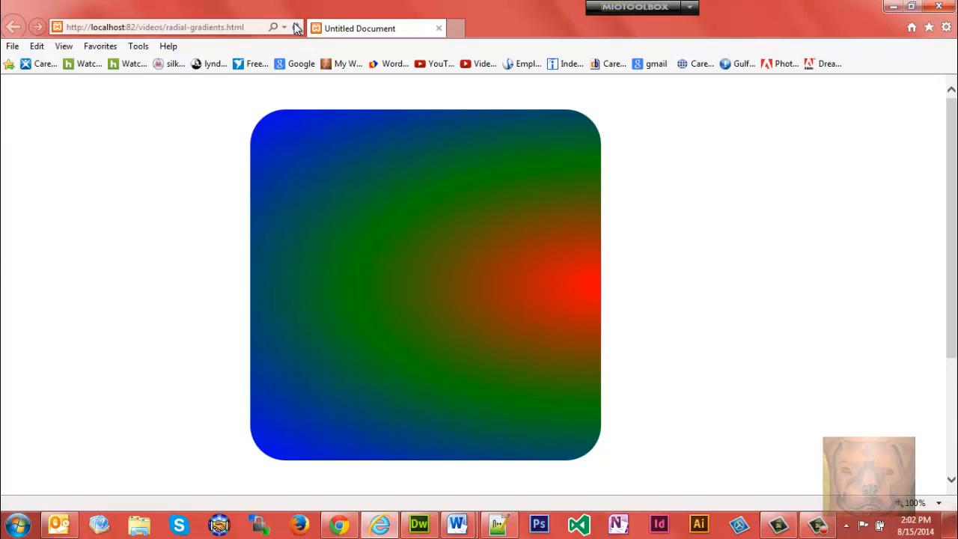
click(293, 26)
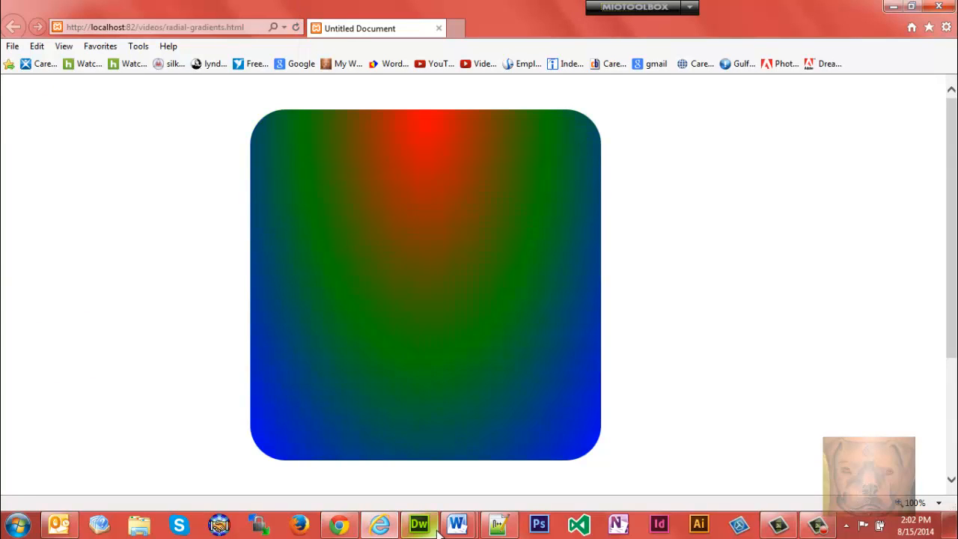
click(418, 524)
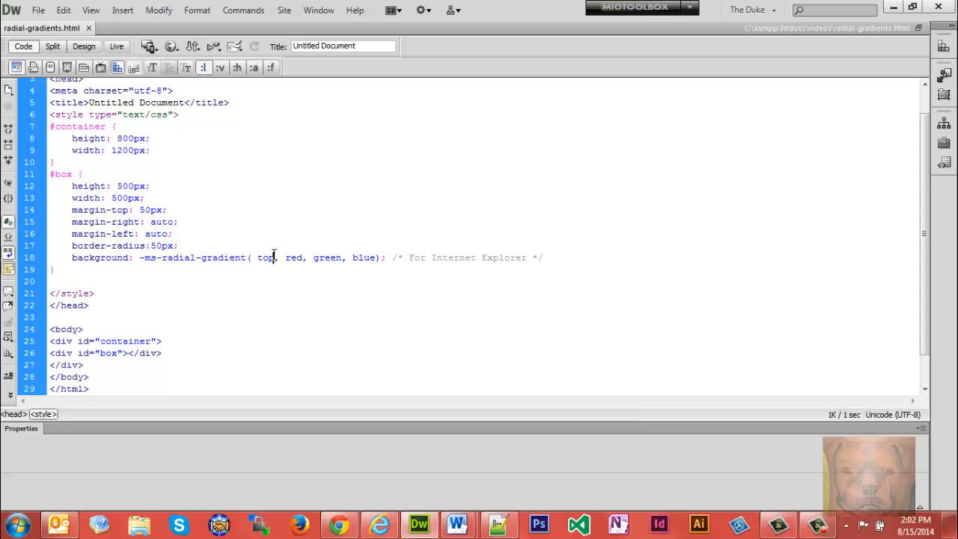
double_click(265, 258)
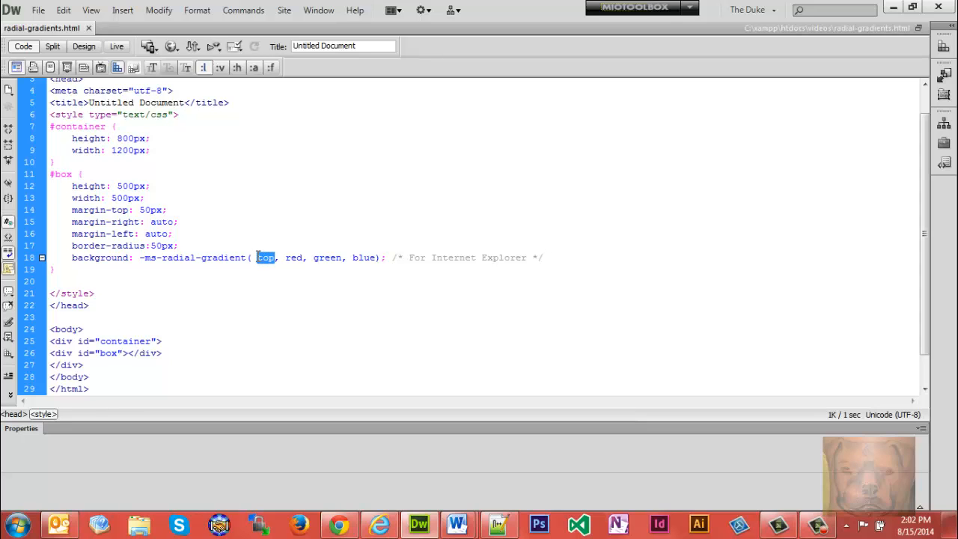
text(bottom)
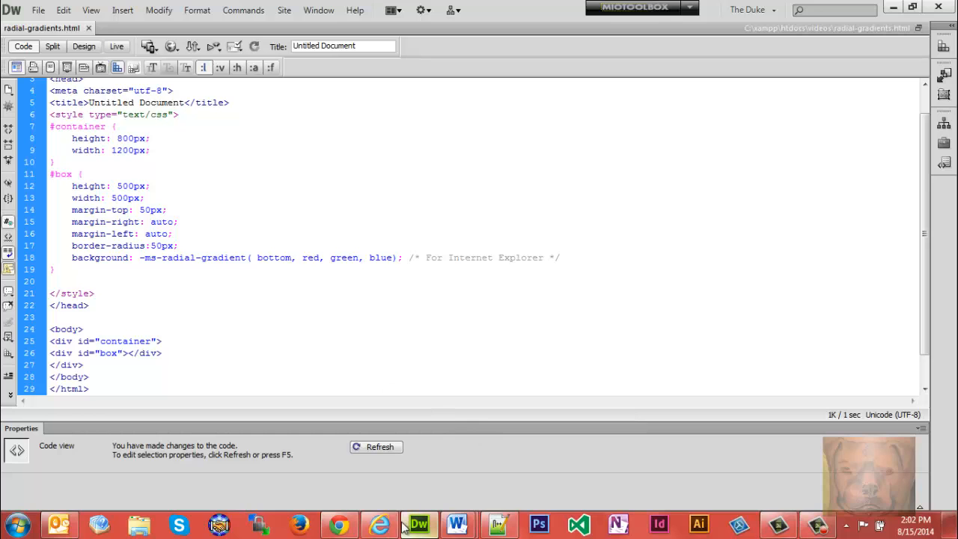
click(380, 524)
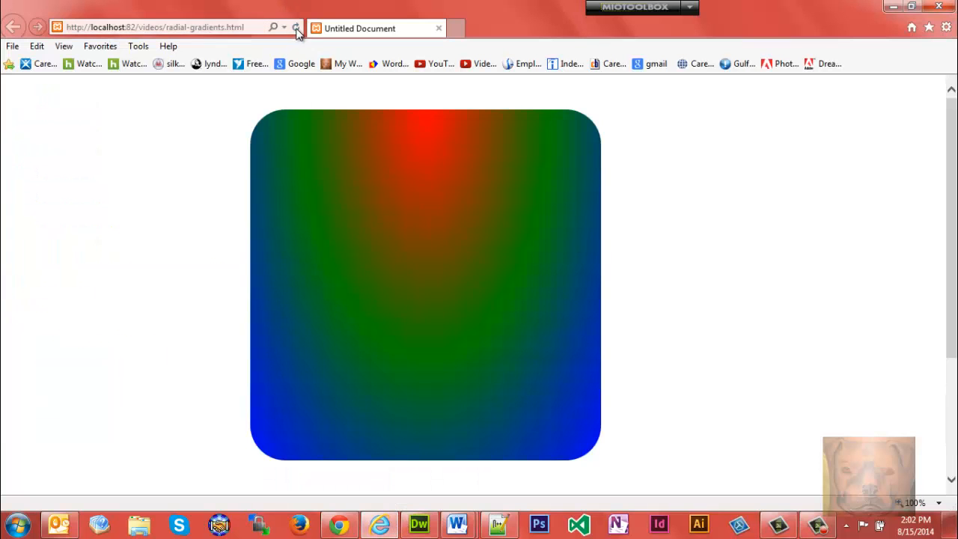
click(419, 524)
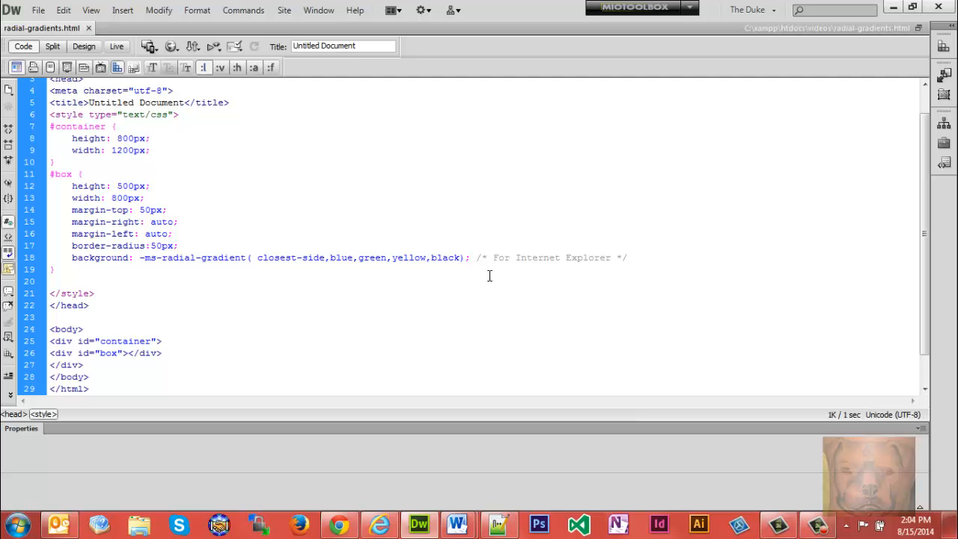
Insert 65% 25%, circle before closest-side in -ms-radial-gradient and refresh IE.
click(258, 258)
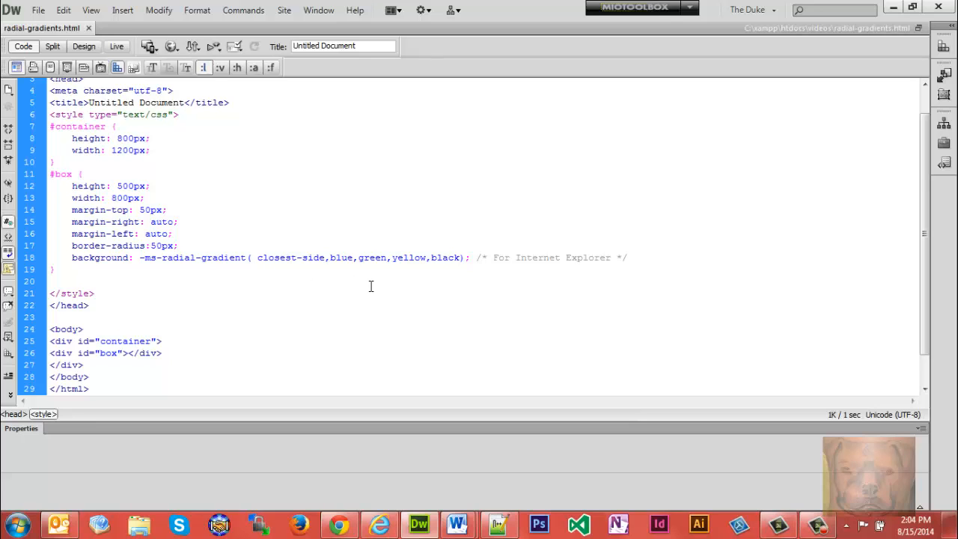
text(65%)
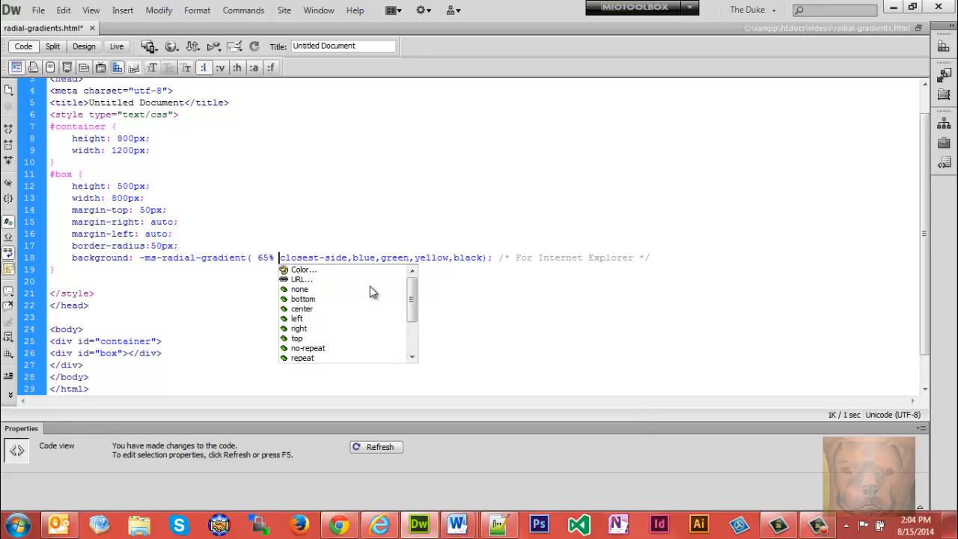
text(25%)
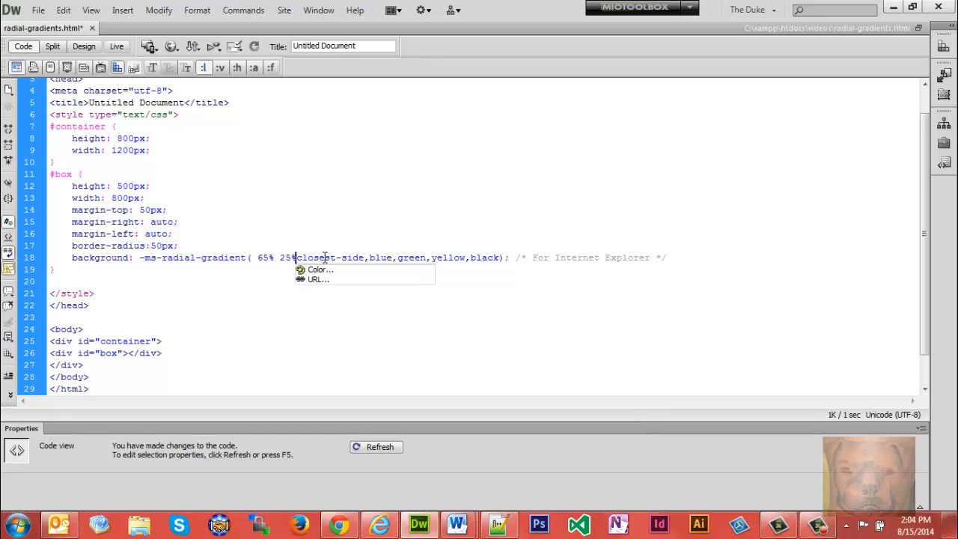
text(,)
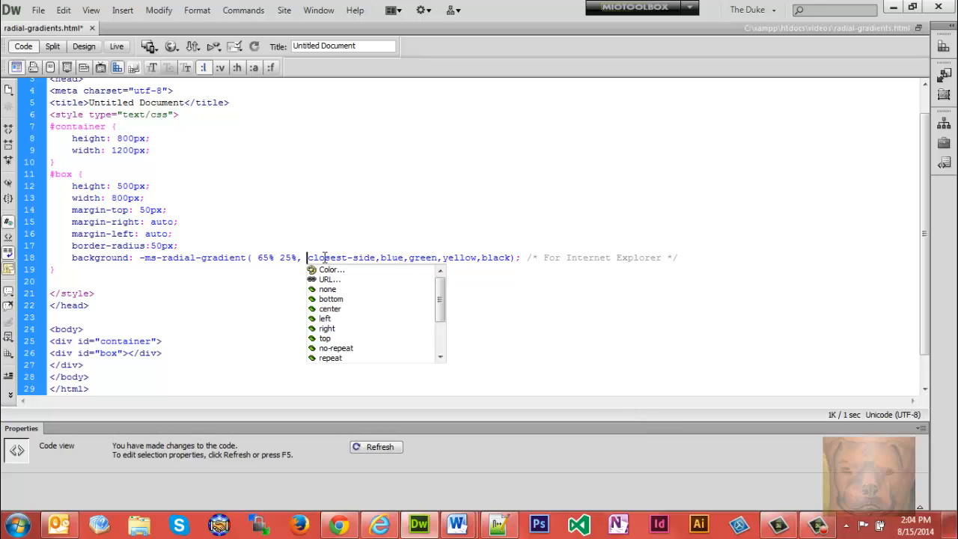
text(circle)
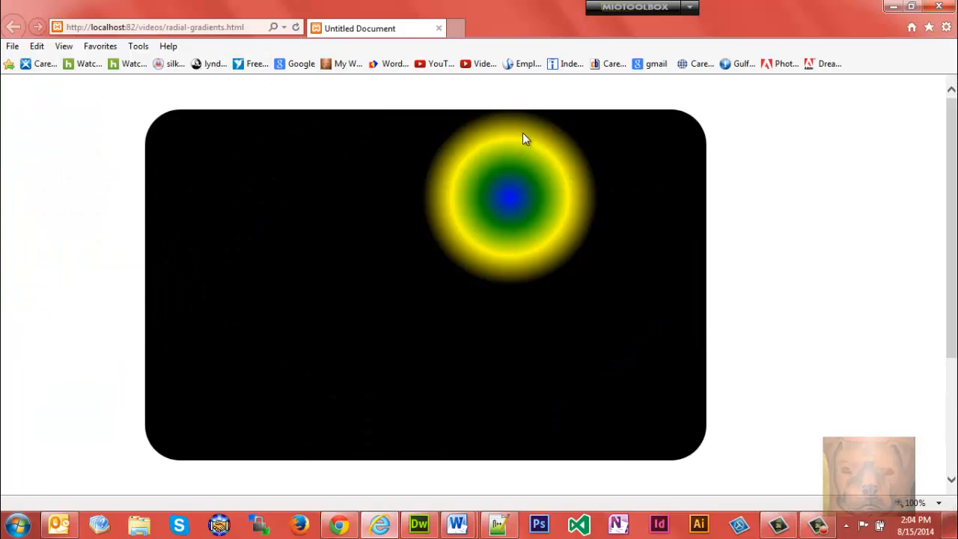
mouse_move(440, 522)
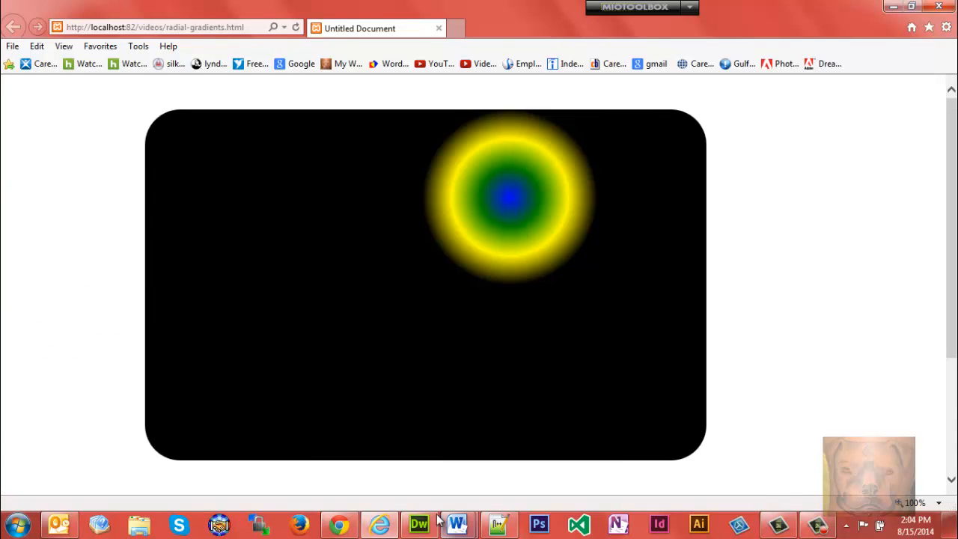
click(420, 524)
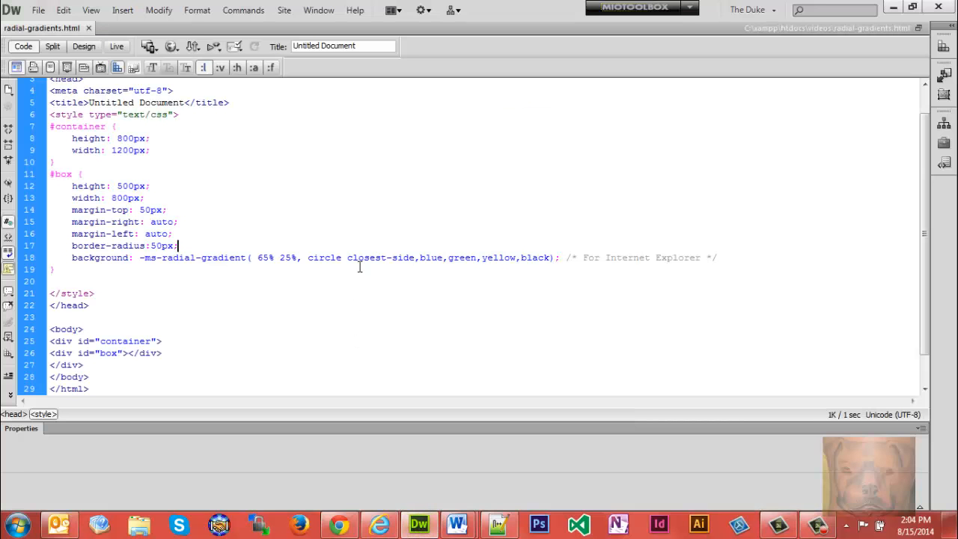
Replace closest-side with farthest-corner, refresh IE, then bring up the gradient notes document.
click(455, 524)
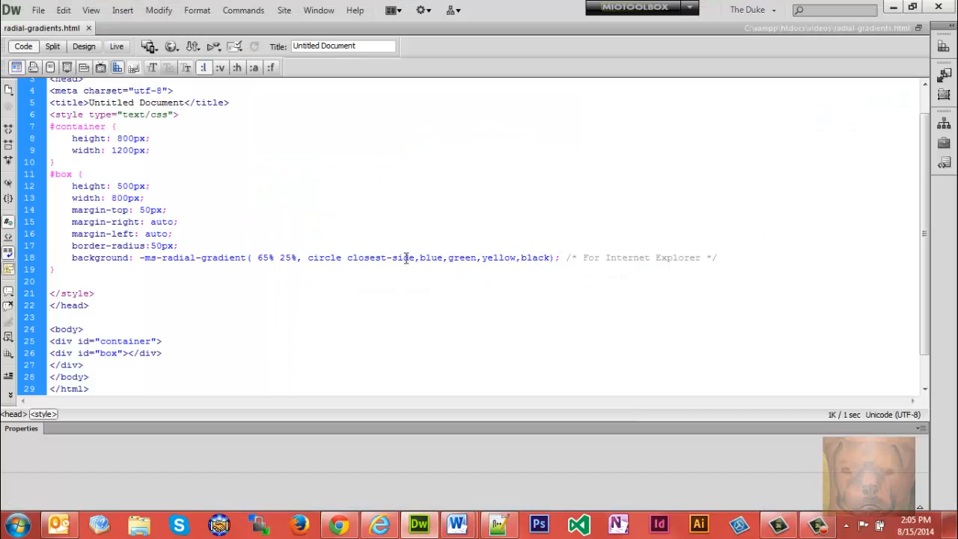
double_click(380, 258)
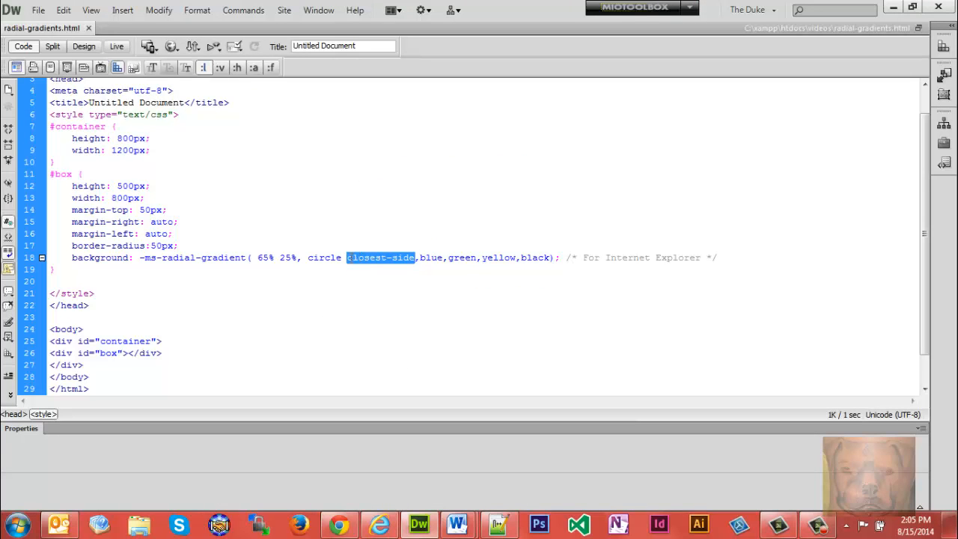
text(farthest-corner)
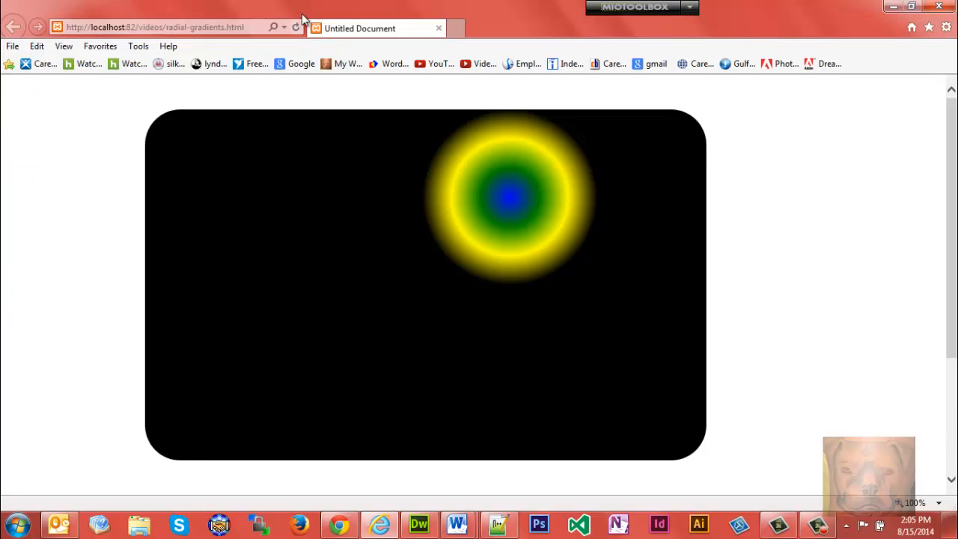
mouse_move(180, 446)
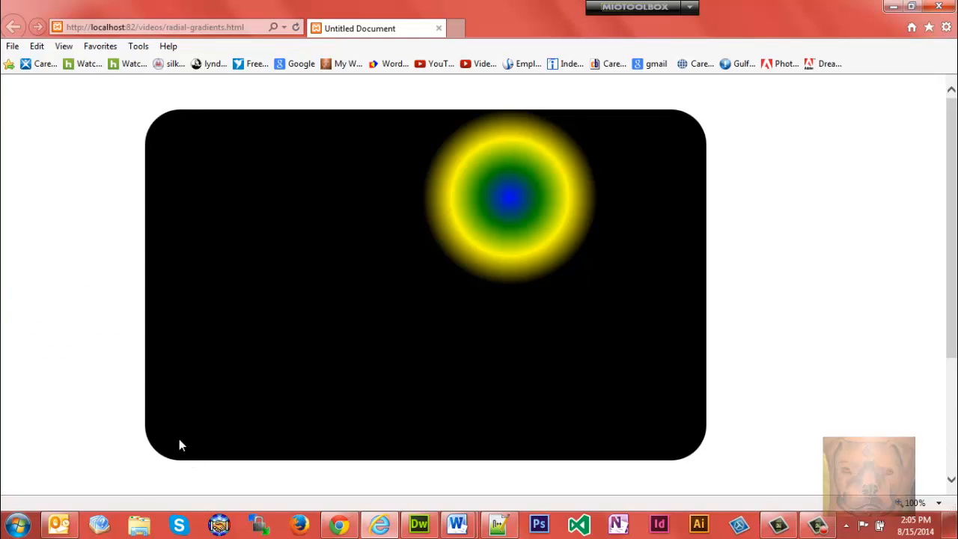
click(295, 27)
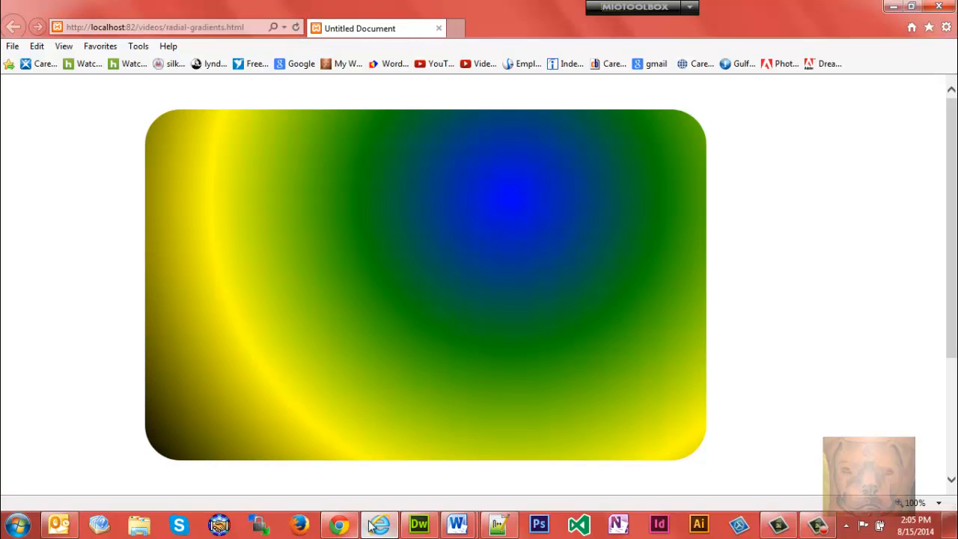
click(457, 524)
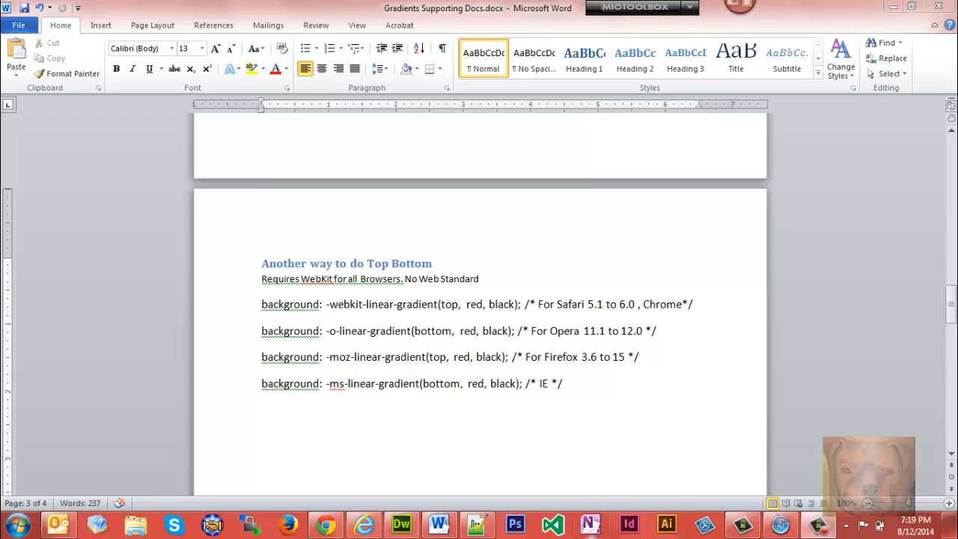
mouse_move(386, 497)
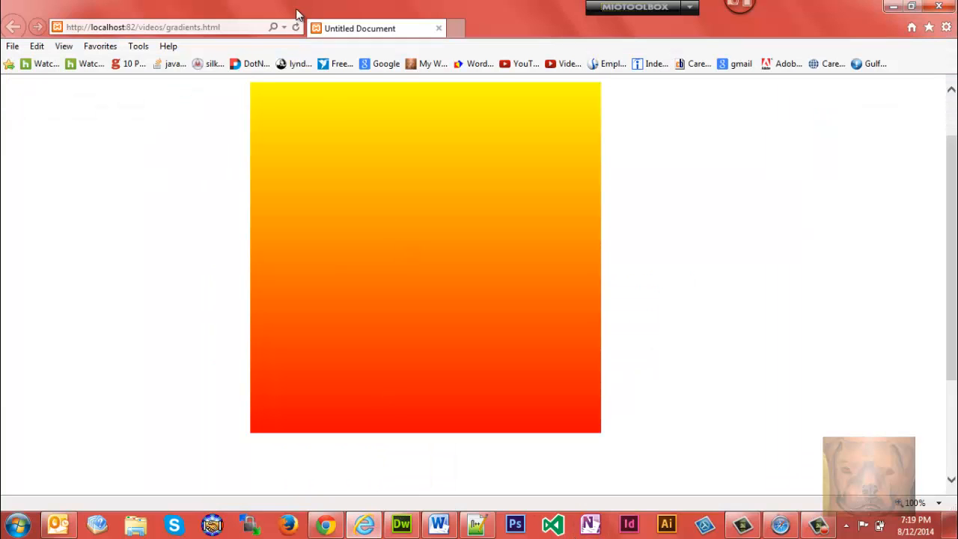
mouse_move(401, 524)
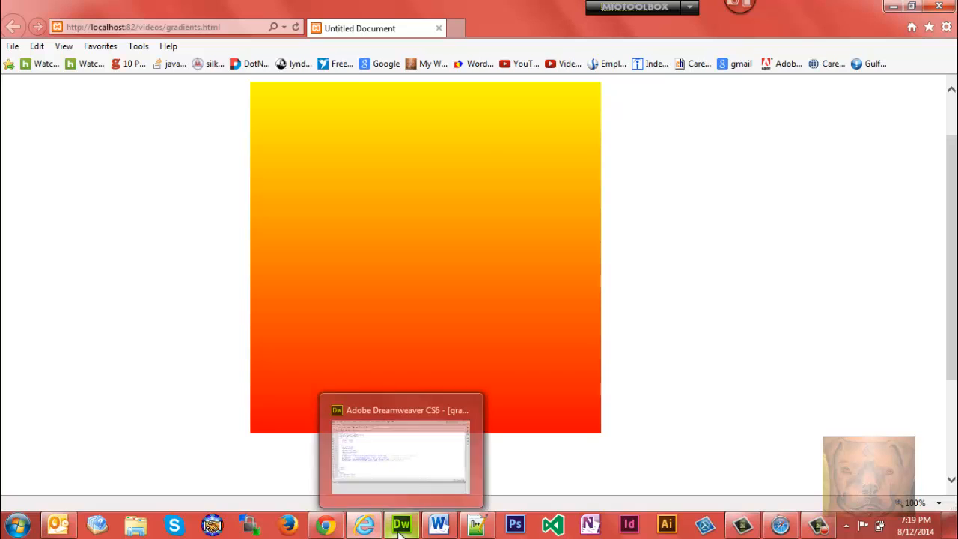
mouse_move(401, 524)
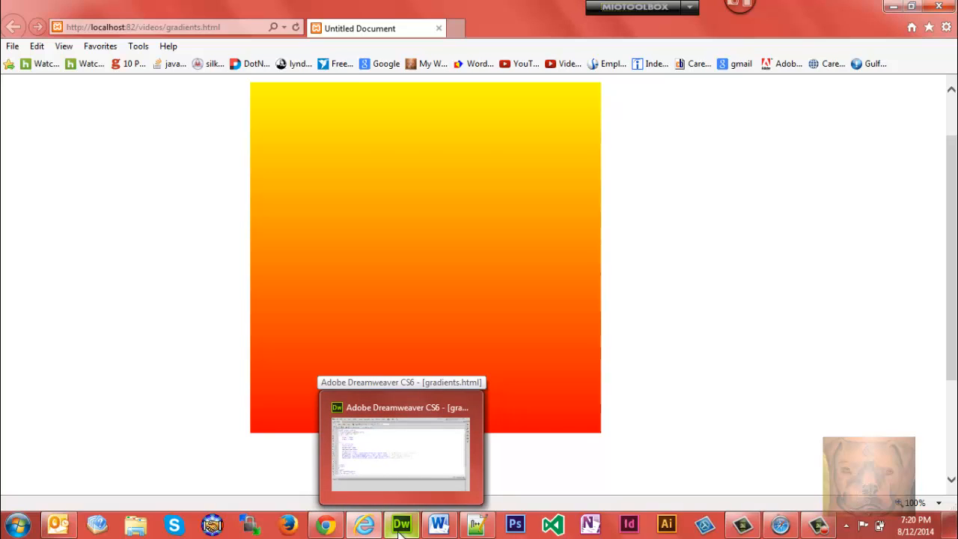
Strip the -ms prefix so the last line reads linear-gradient(bottom, red, yellow) and check the preview.
click(400, 522)
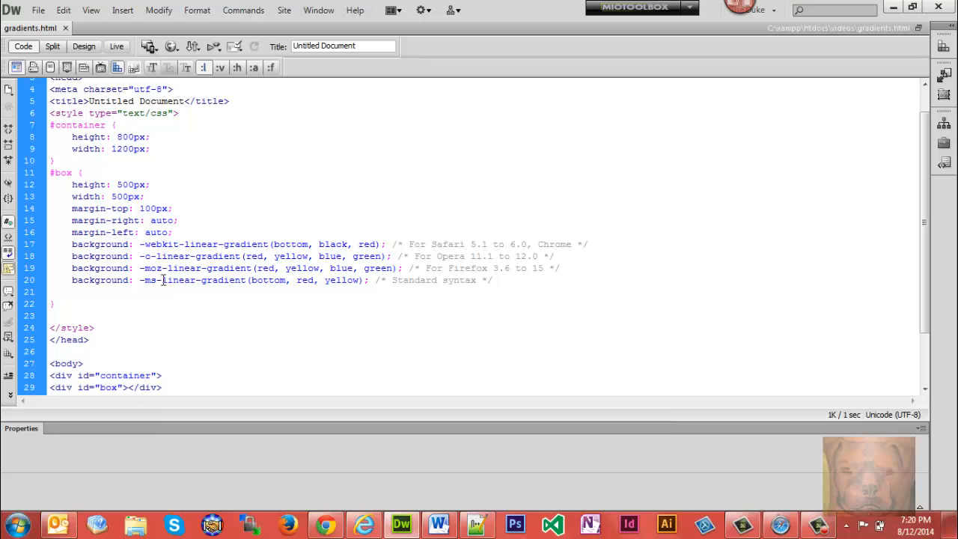
double_click(147, 280)
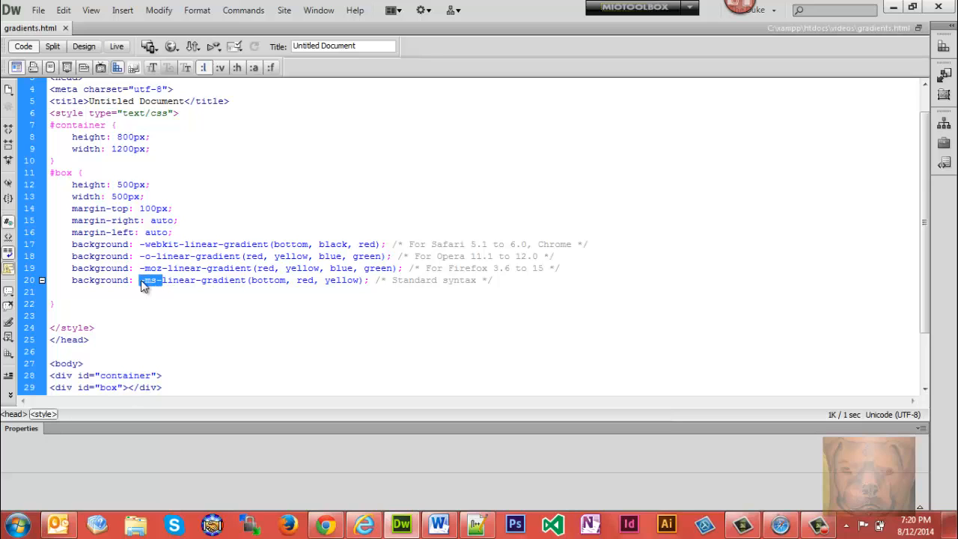
key(Delete)
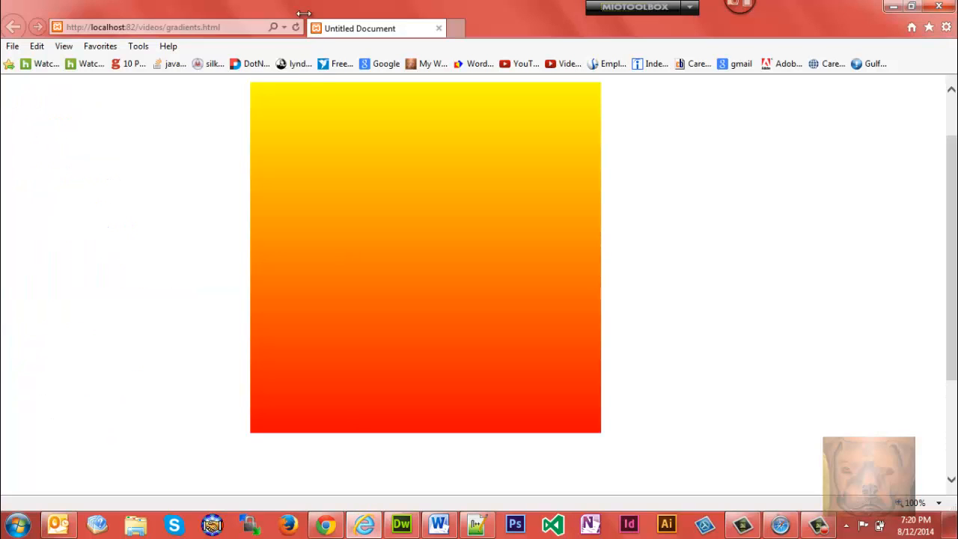
click(401, 524)
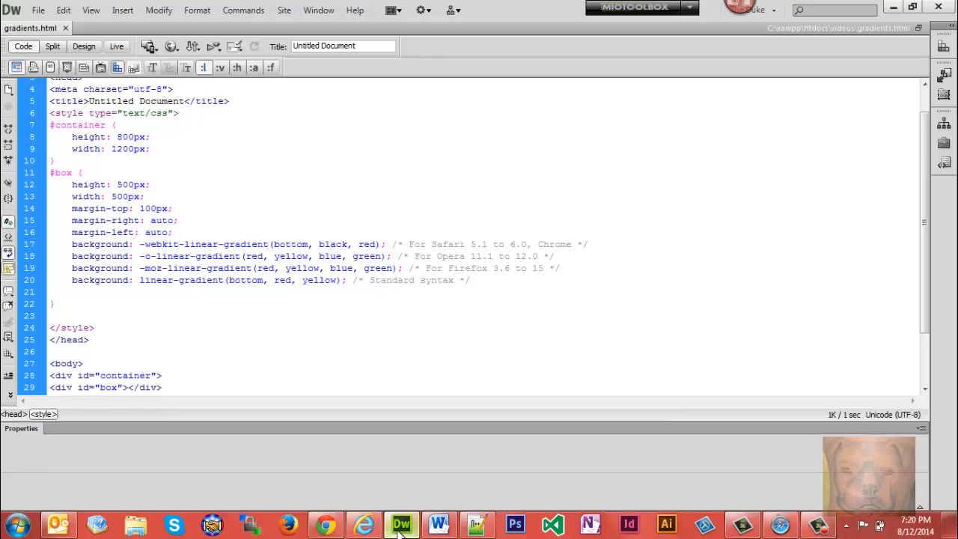
click(138, 280)
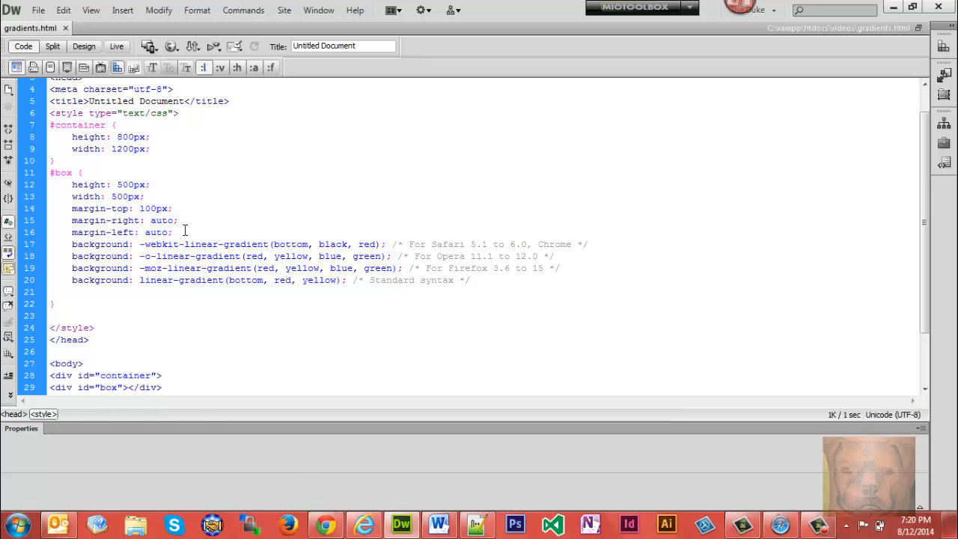
mouse_move(207, 268)
text(/*fa)
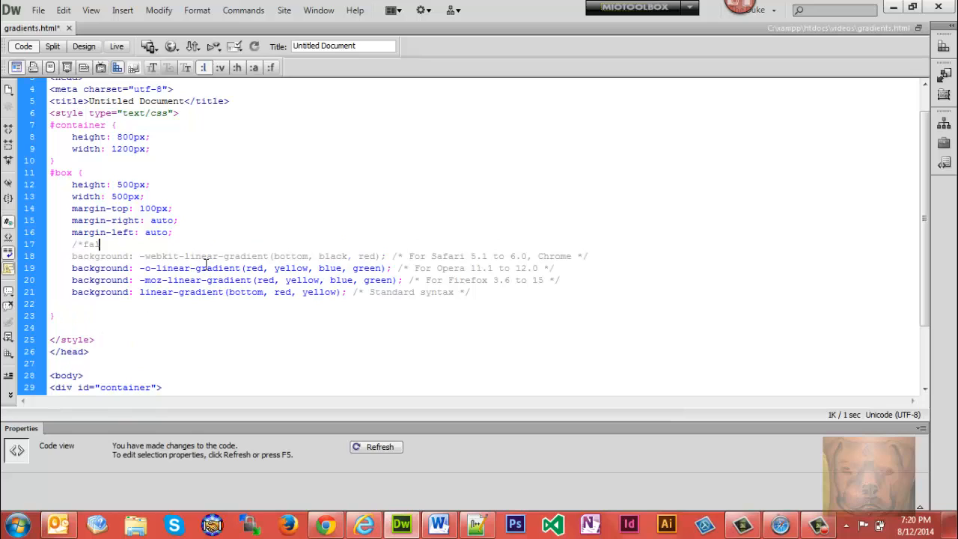
Add a /*fallback for gradients*/ comment and background-color:red; to the box rule.
text(llback for gradients */)
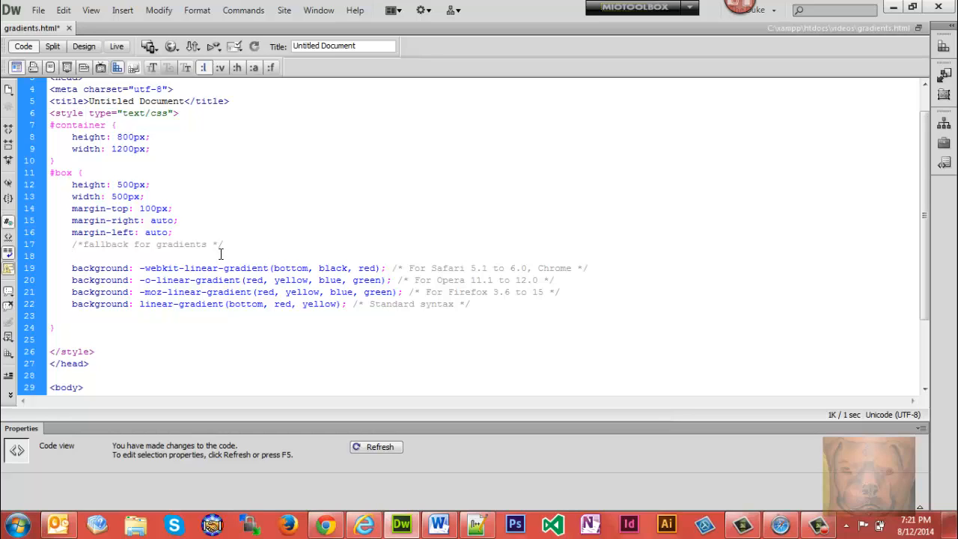
click(71, 256)
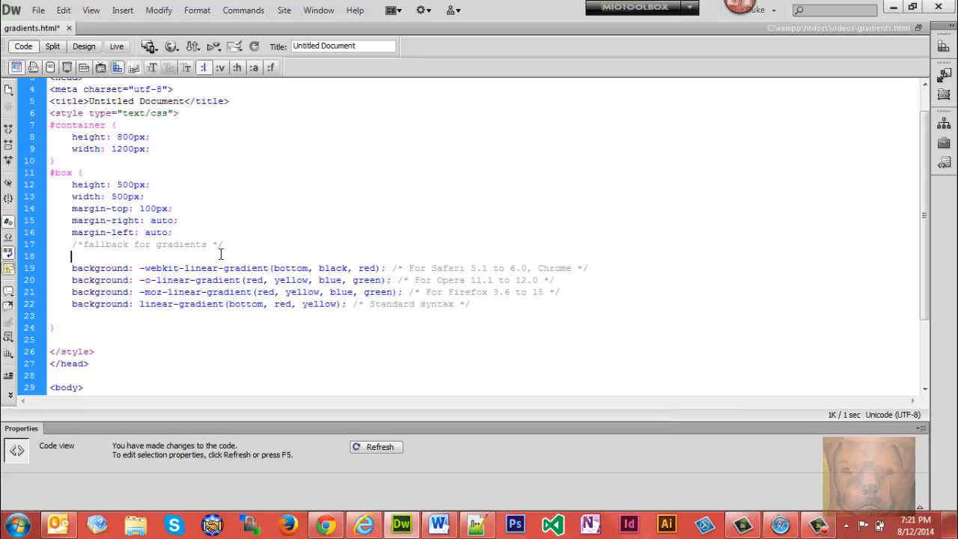
text(ba)
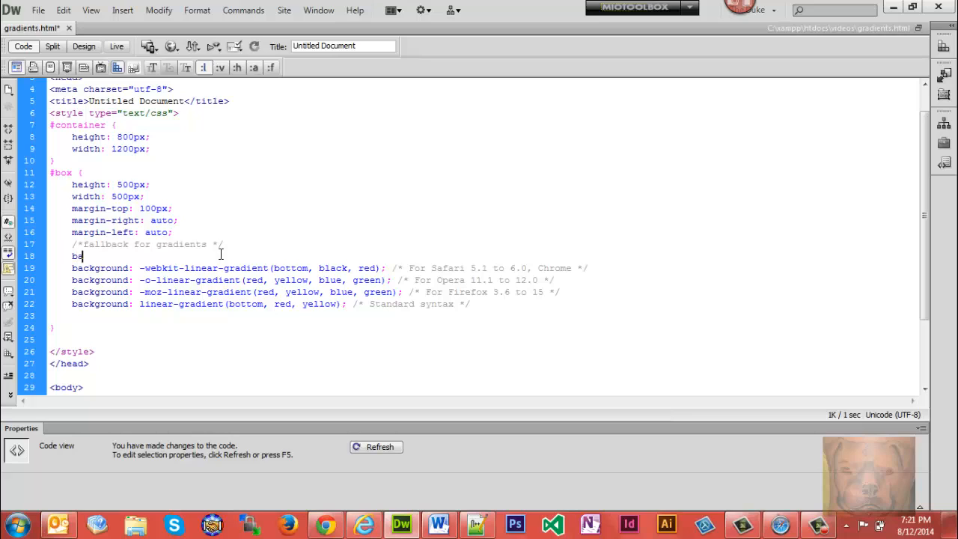
text(ckground)
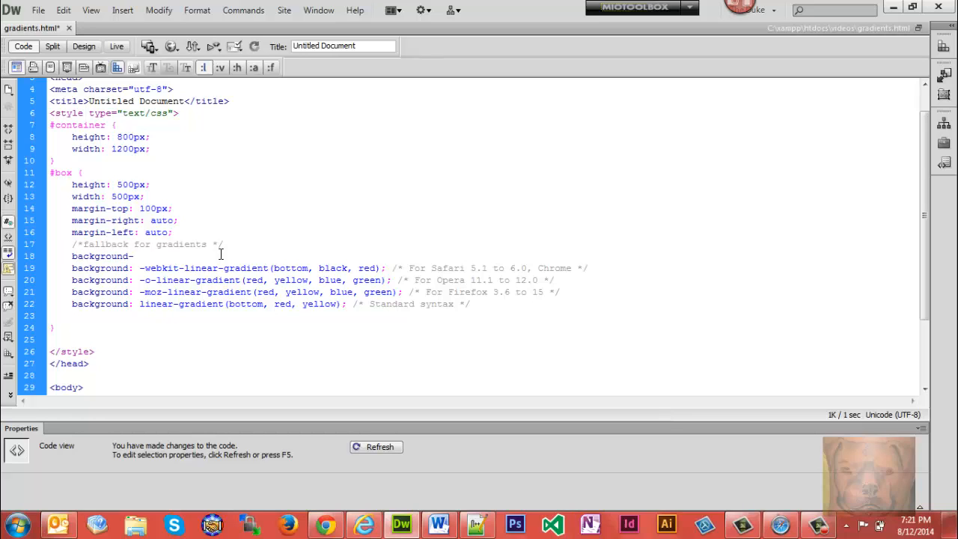
text(-color)
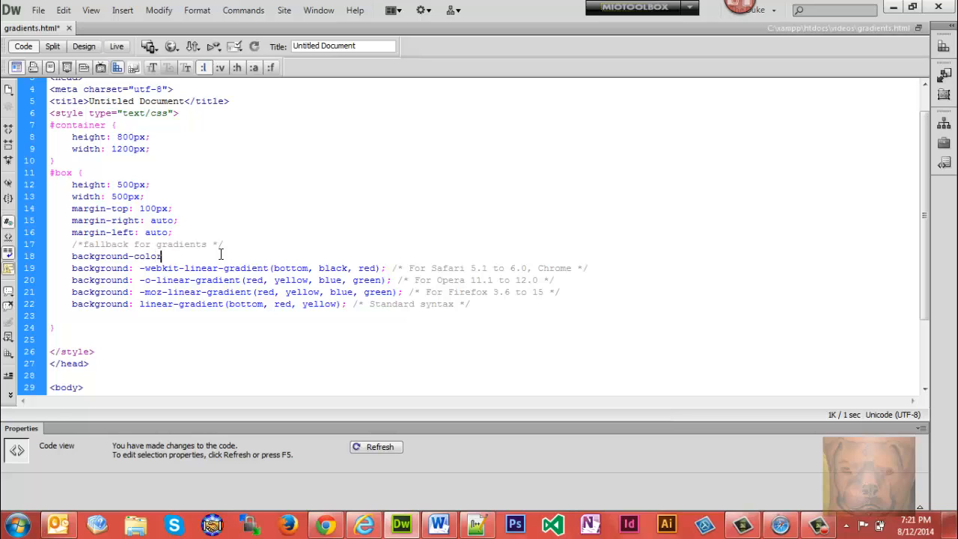
text(:)
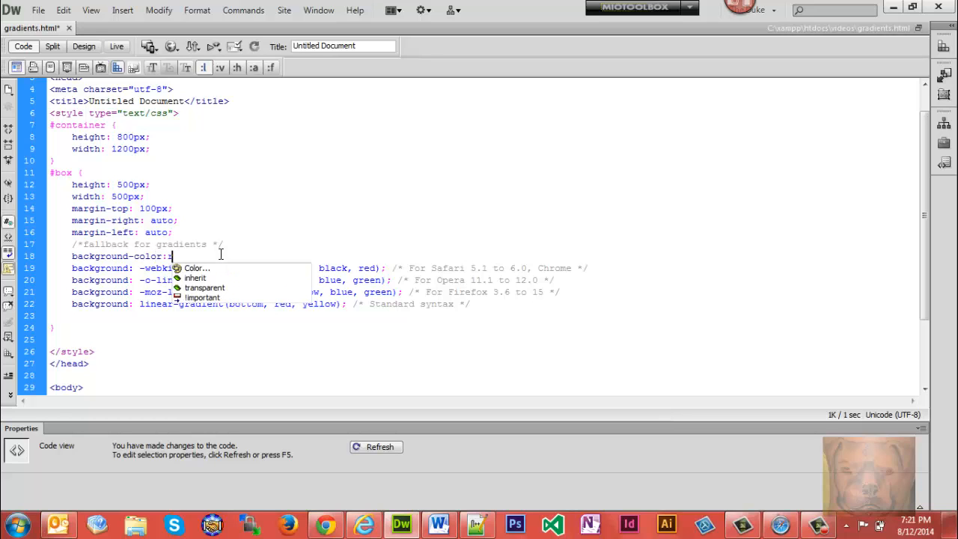
text(red;)
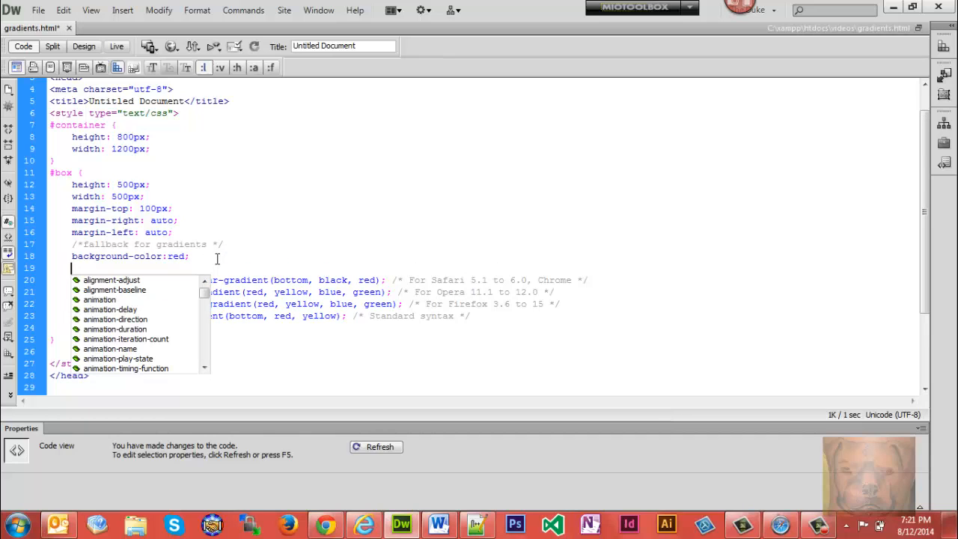
Add a /*supported browsers*/ comment above the gradient declarations.
text(/*)
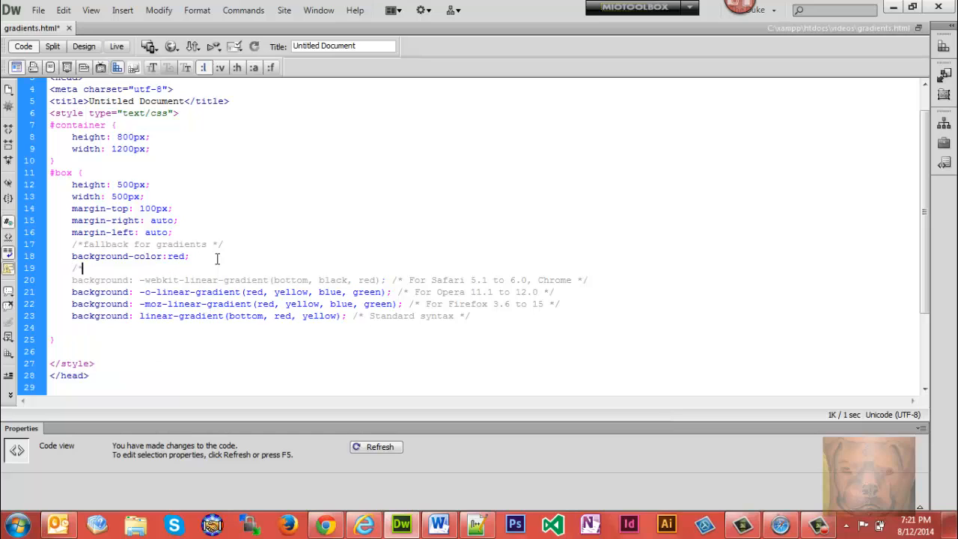
text(support)
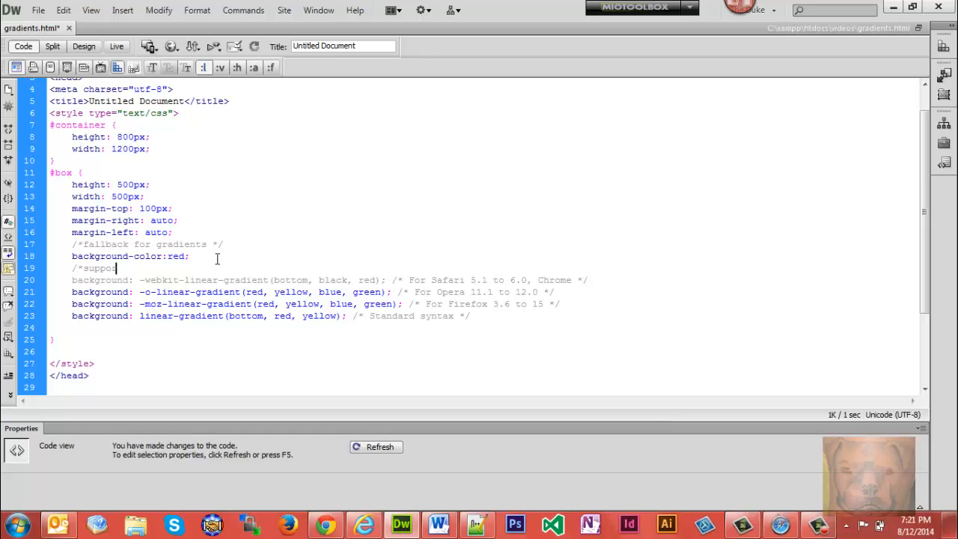
text(ted)
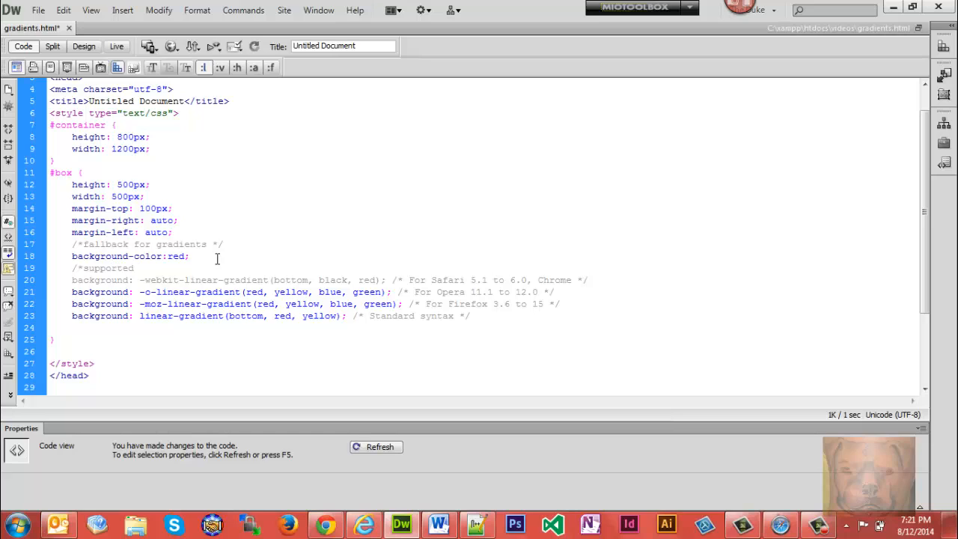
text(browsers*/)
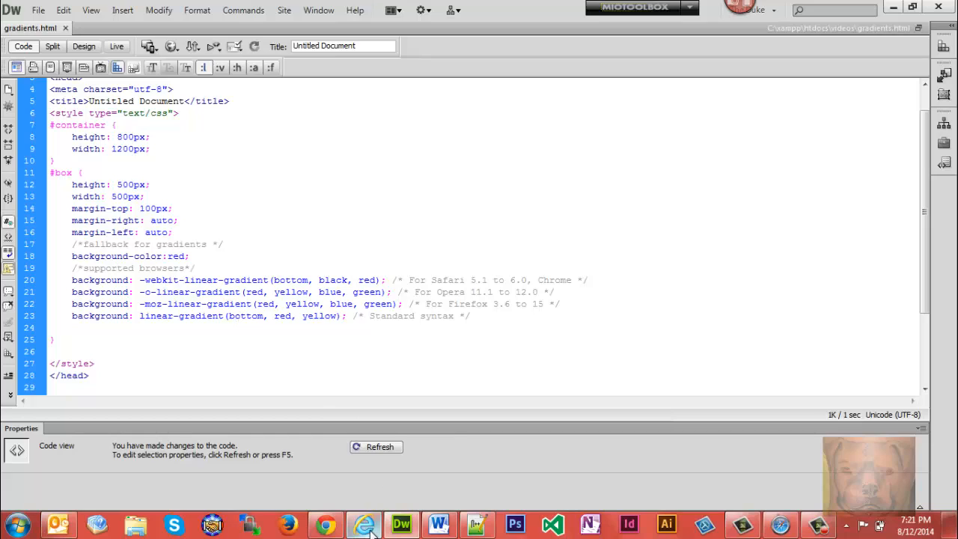
Preview the solid red fallback, restore the -ms- prefix on linear-gradient, and reload to see the gradient.
click(360, 524)
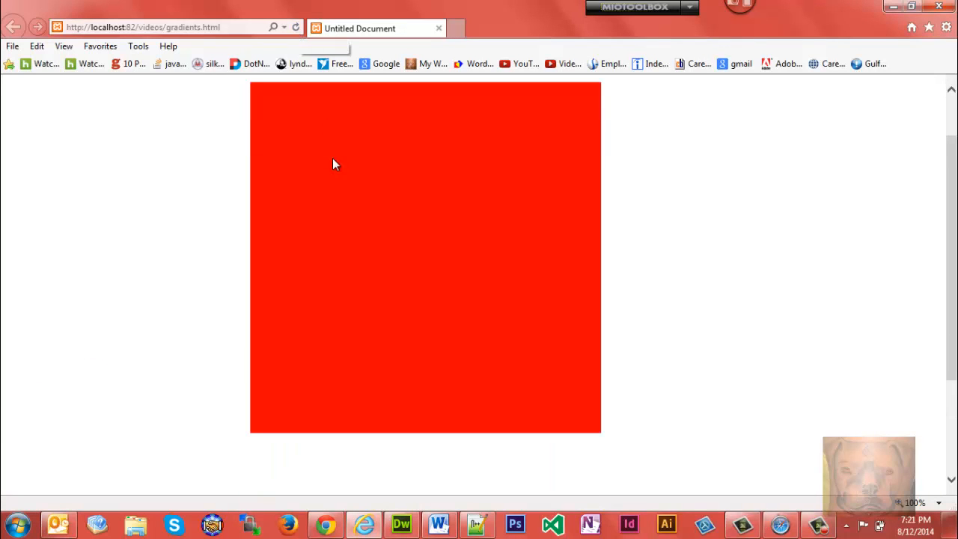
mouse_move(479, 328)
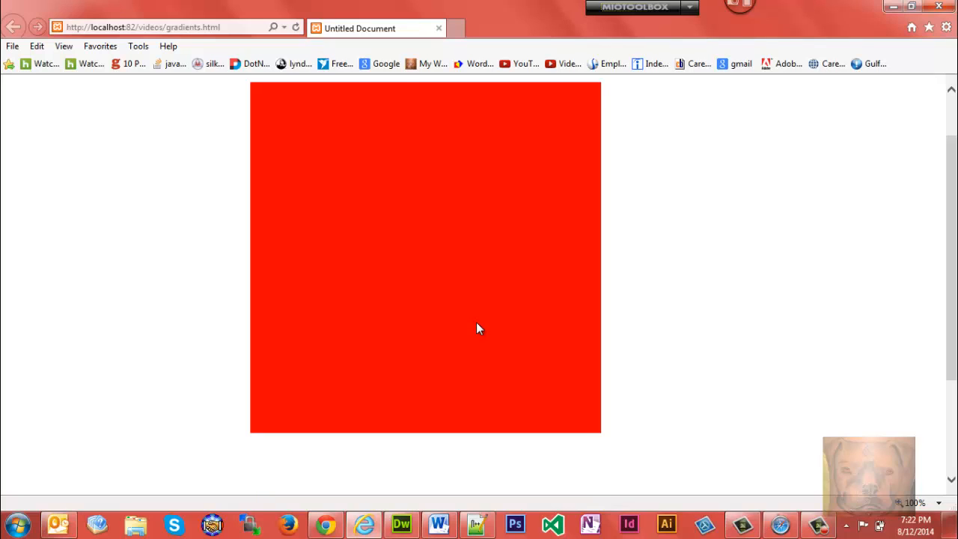
mouse_move(288, 305)
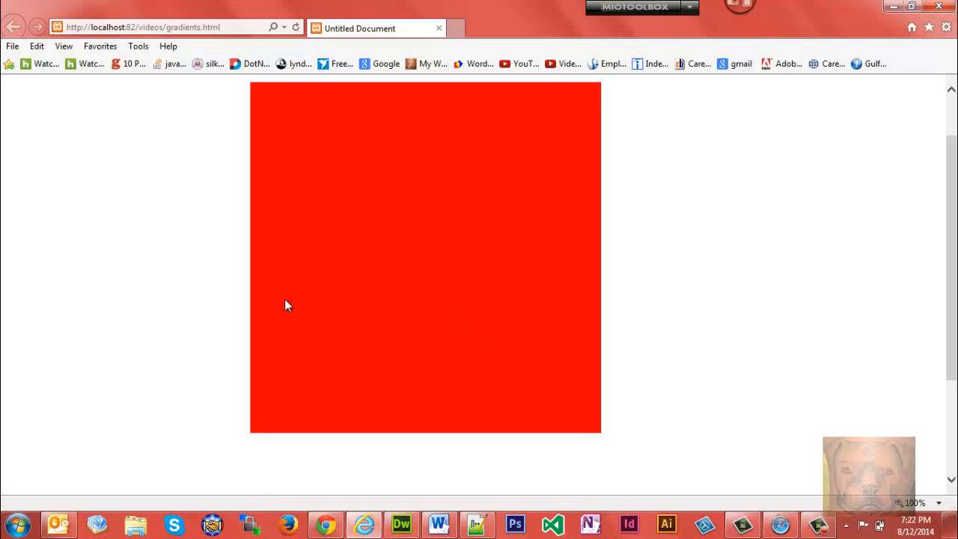
click(402, 524)
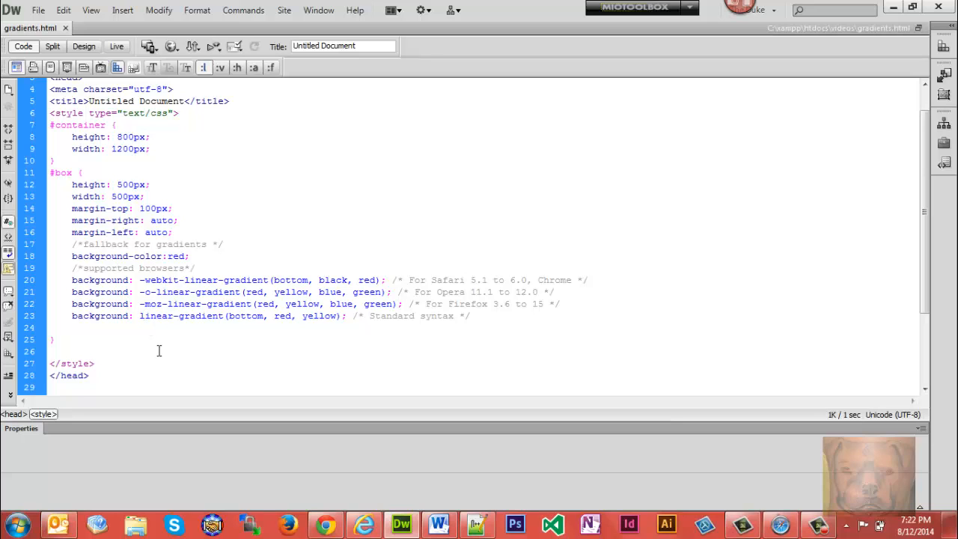
text(-ms-)
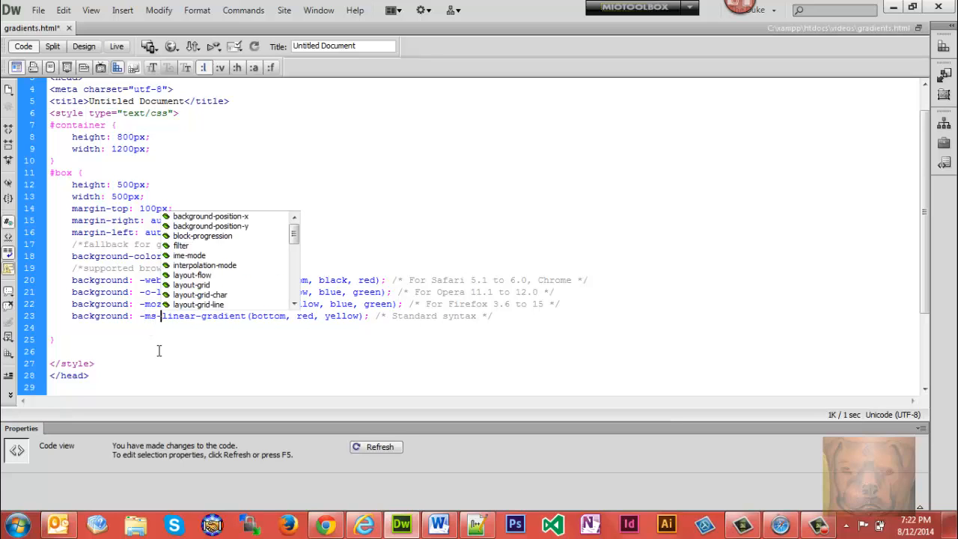
key(Escape)
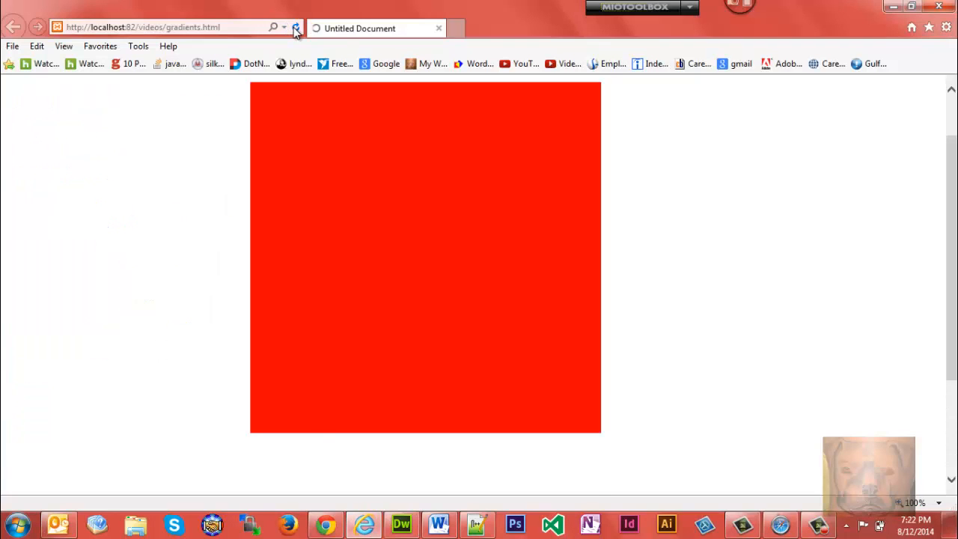
click(293, 27)
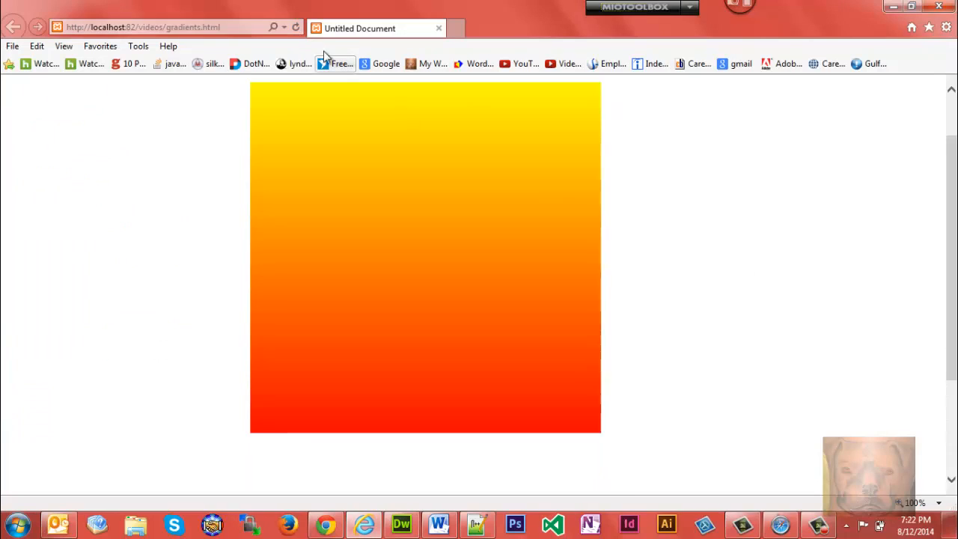
mouse_move(298, 27)
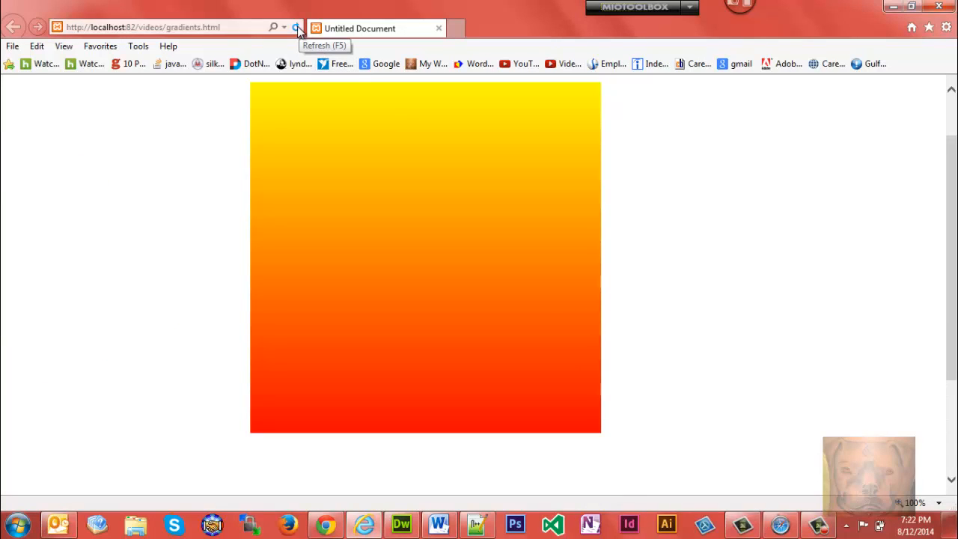